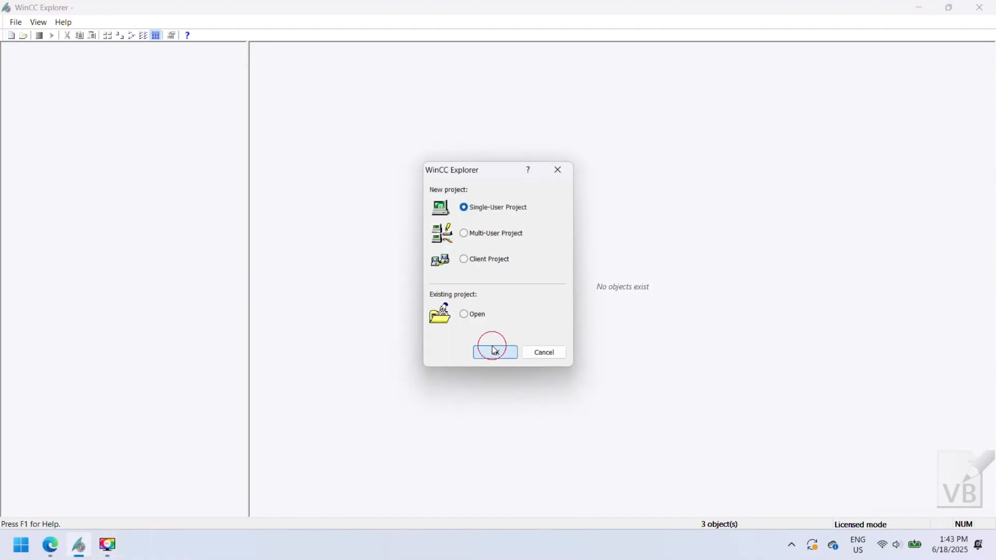
Create a new single-user WinCC project named vbexcel.
{"action": "left_click", "coordinate": [494, 352]}
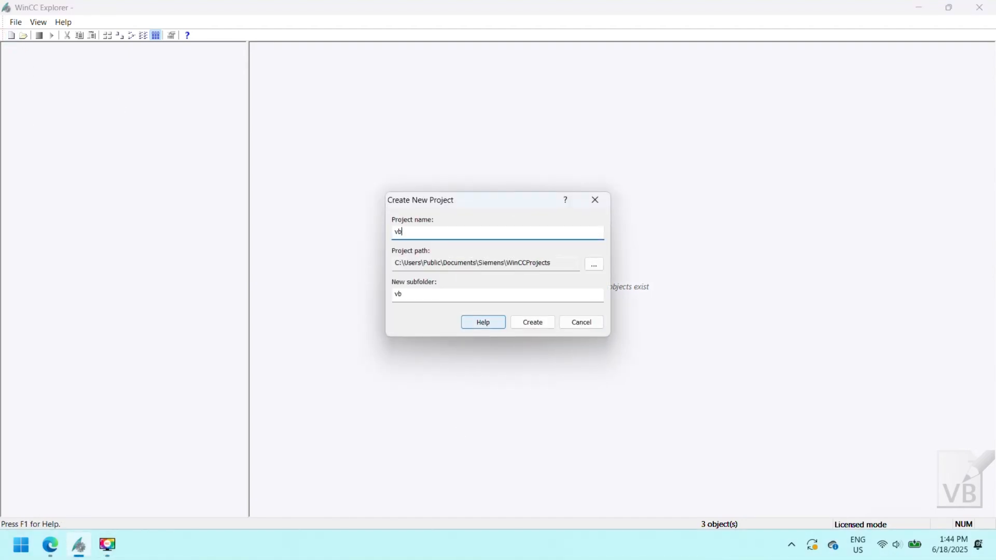
{"action": "type", "text": "excel"}
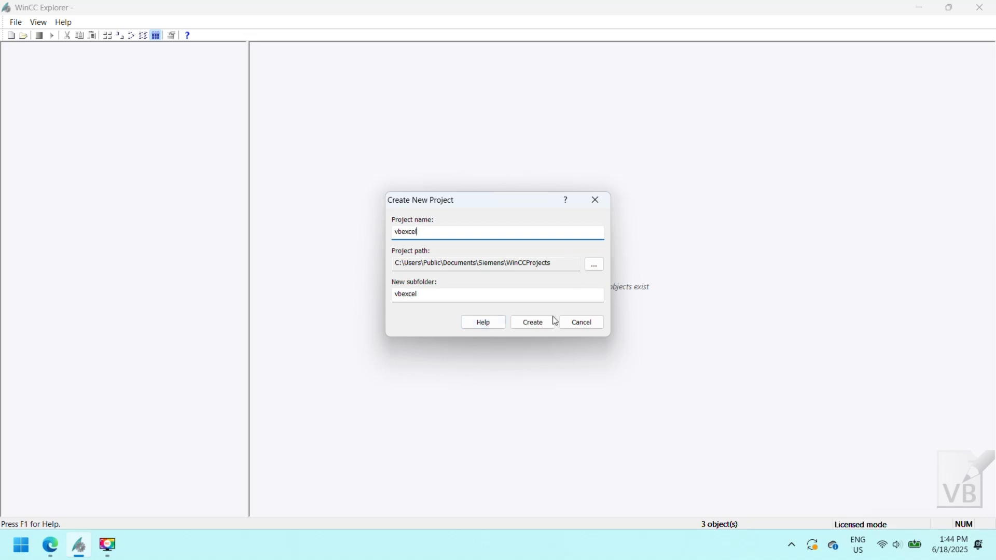
{"action": "left_click", "coordinate": [532, 322]}
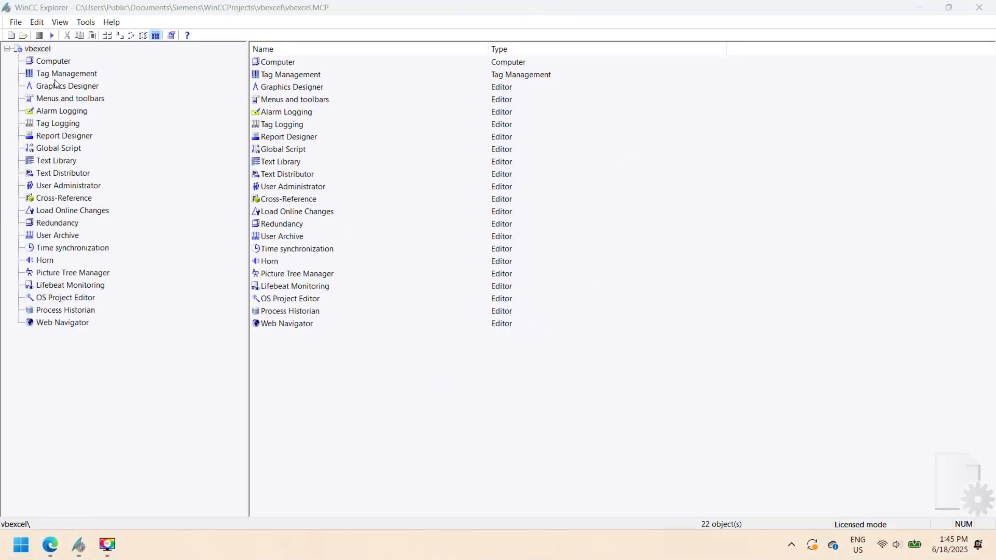
Add internal tag group report with tag1–tag3, each a Floating-point number 64-bit IEEE 754.
{"action": "double_click", "coordinate": [65, 73]}
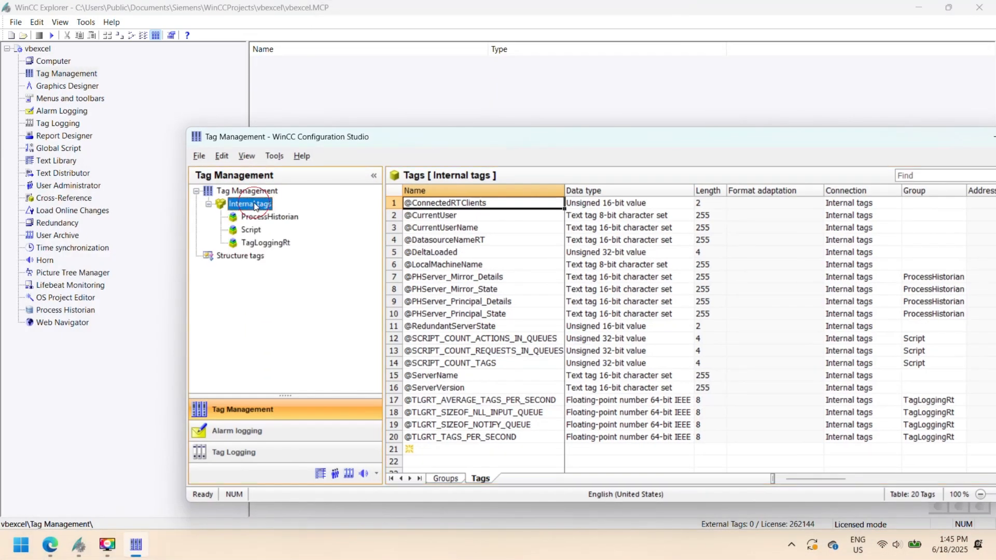
{"action": "type", "text": "report"}
{"action": "type", "text": "tag1"}
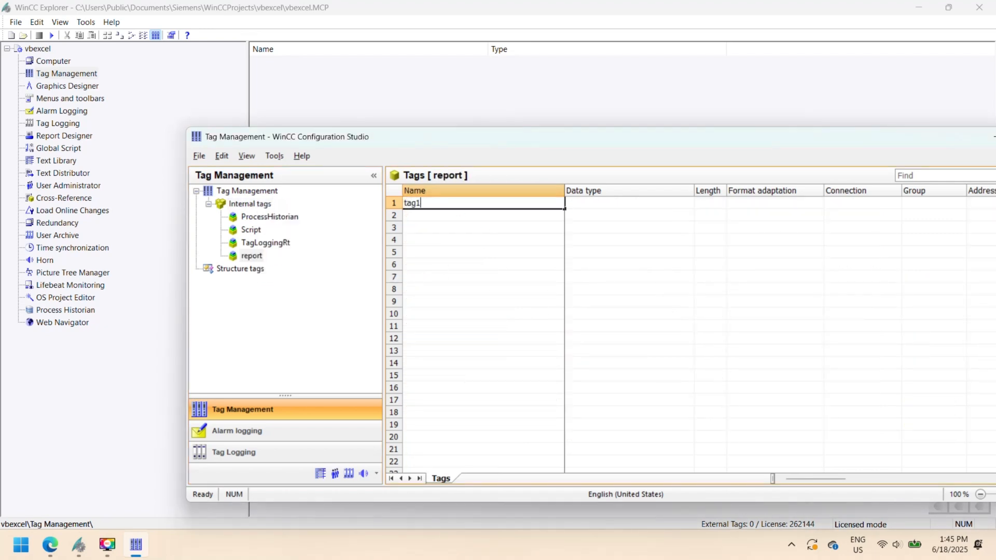
{"action": "left_click", "coordinate": [699, 202]}
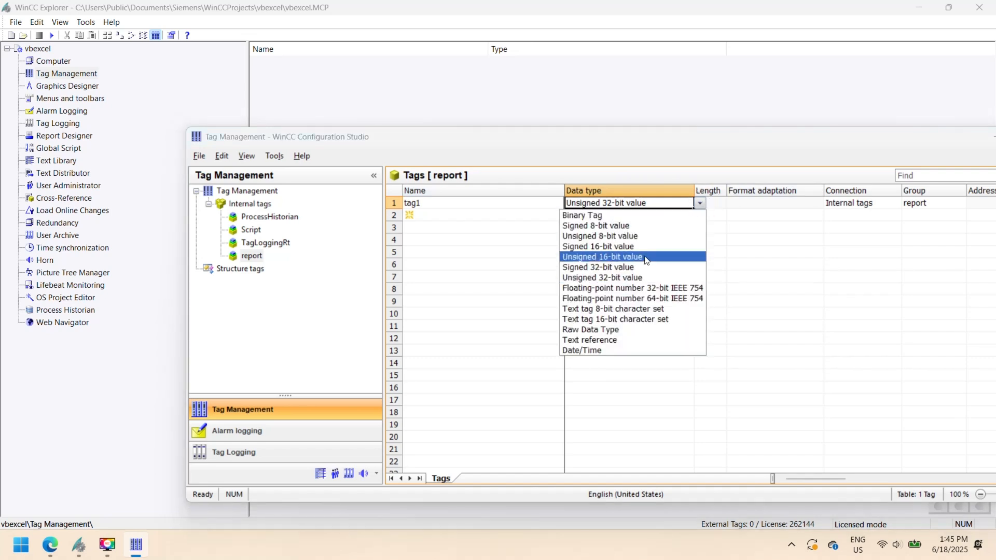
{"action": "left_click", "coordinate": [633, 299]}
{"action": "type", "text": "tag2"}
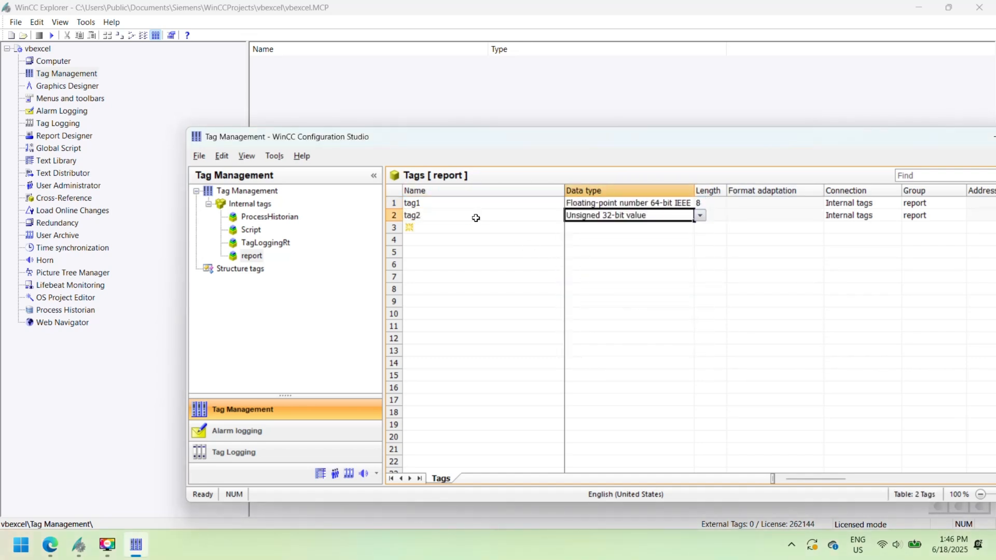
{"action": "left_click", "coordinate": [699, 214]}
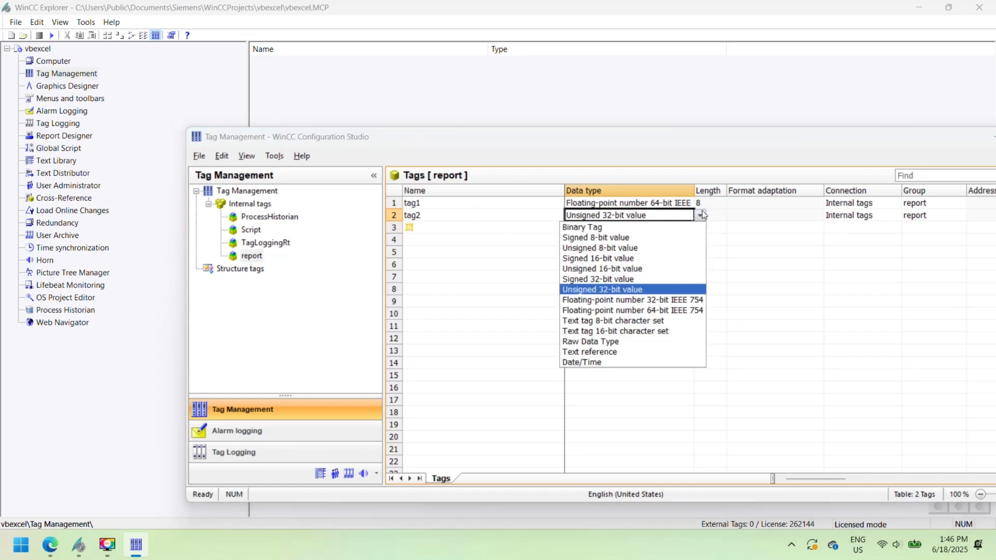
{"action": "left_click", "coordinate": [630, 310]}
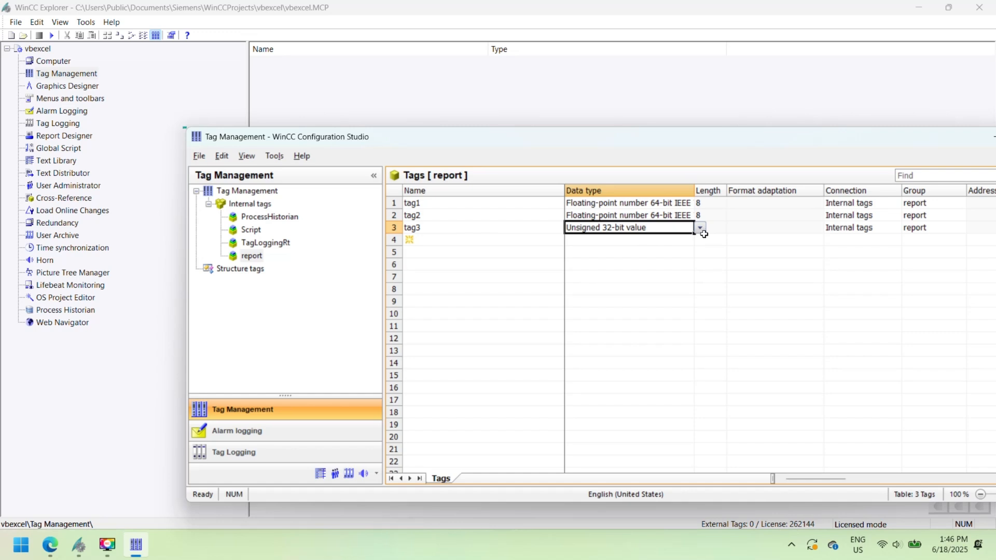
{"action": "left_click", "coordinate": [699, 227]}
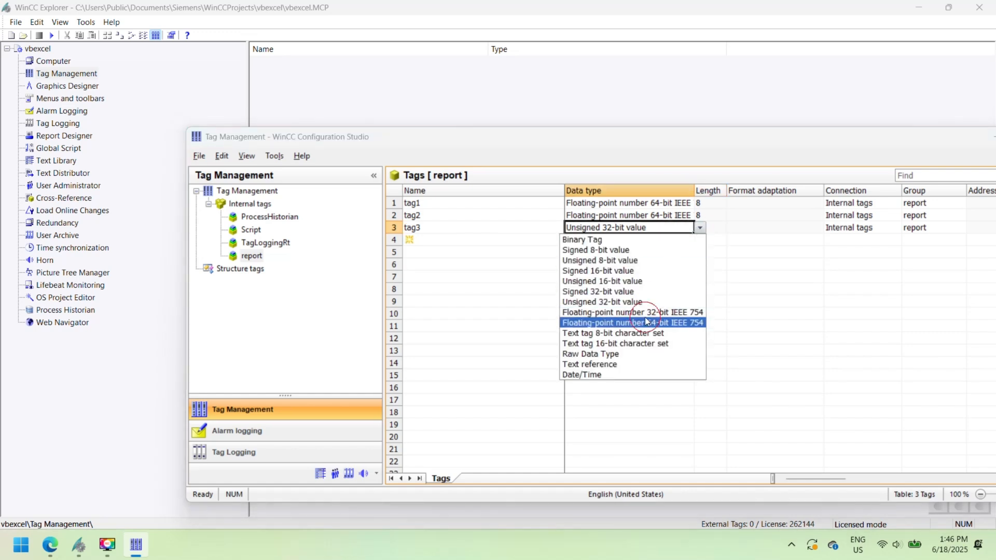
{"action": "left_click", "coordinate": [632, 321]}
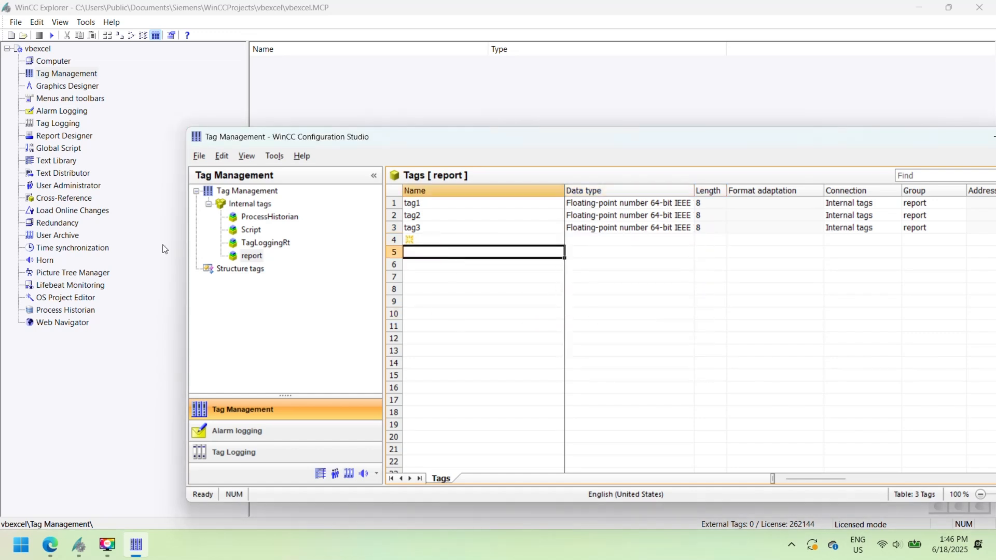
Launch the VBS-Editor from Global Script in the project tree.
{"action": "left_click", "coordinate": [58, 149]}
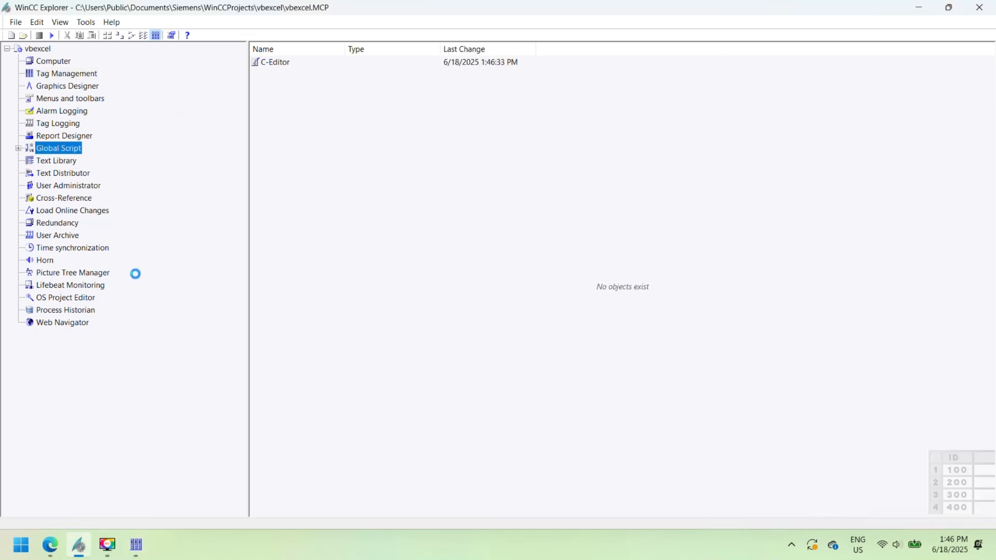
{"action": "left_click", "coordinate": [19, 148]}
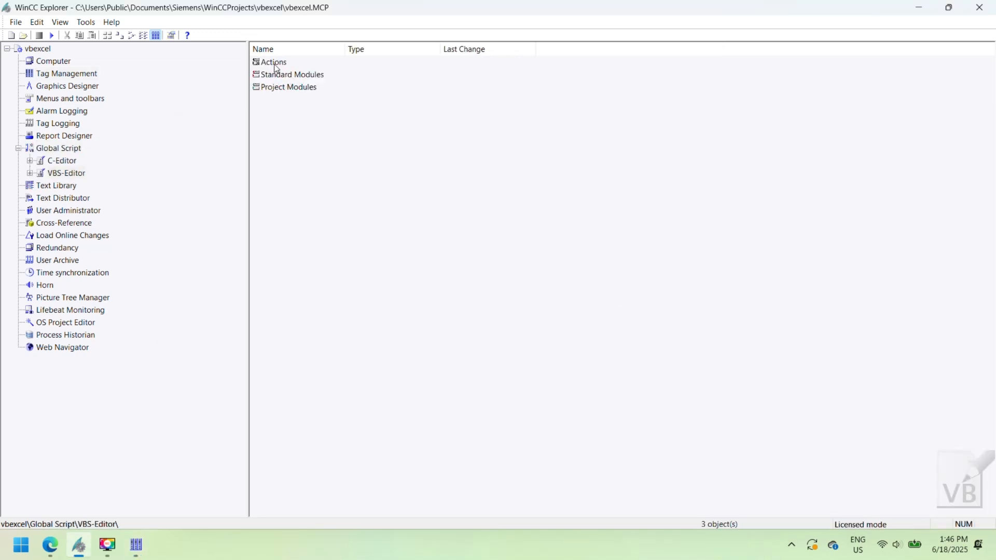
{"action": "left_click", "coordinate": [58, 149]}
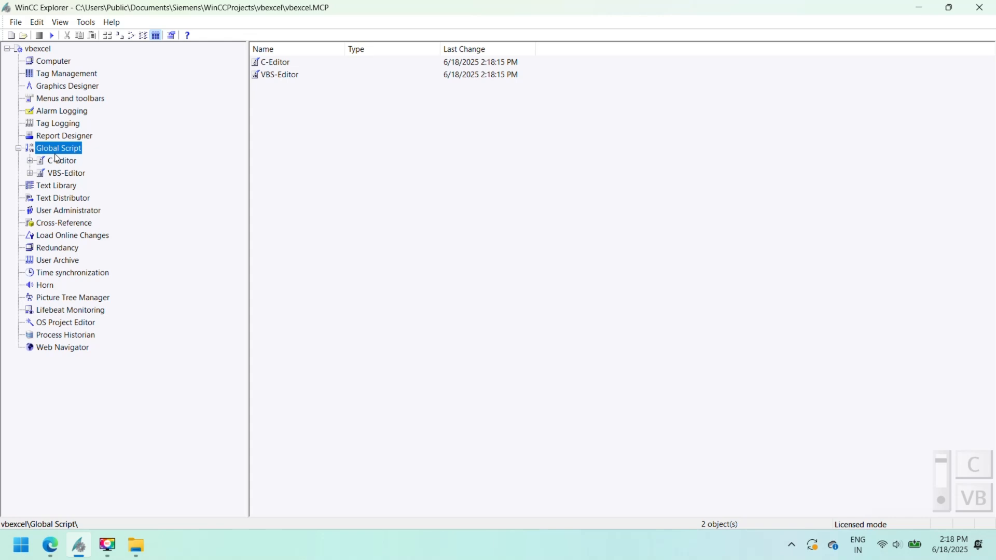
{"action": "double_click", "coordinate": [66, 174]}
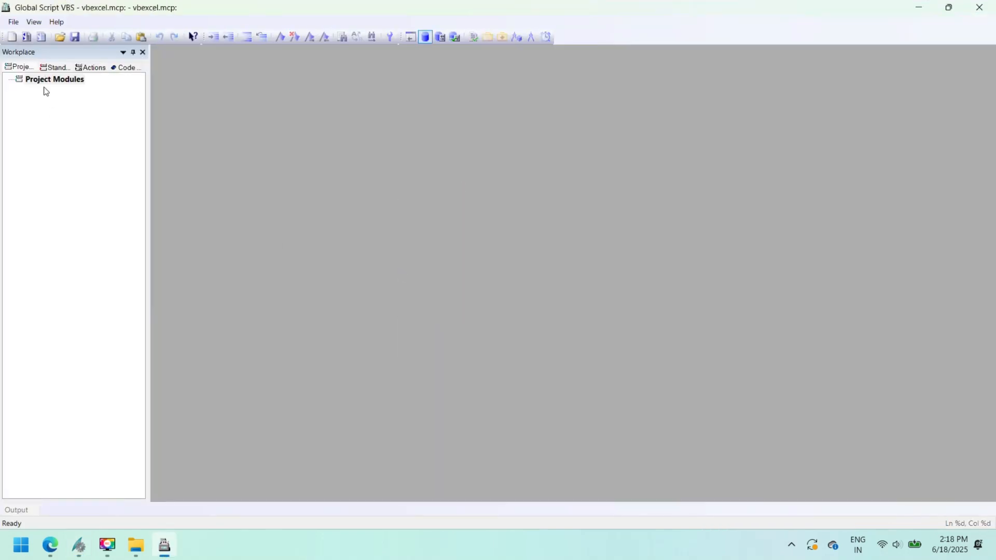
Create a new empty project module Module1 and bring up its editing menu.
{"action": "right_click", "coordinate": [55, 79]}
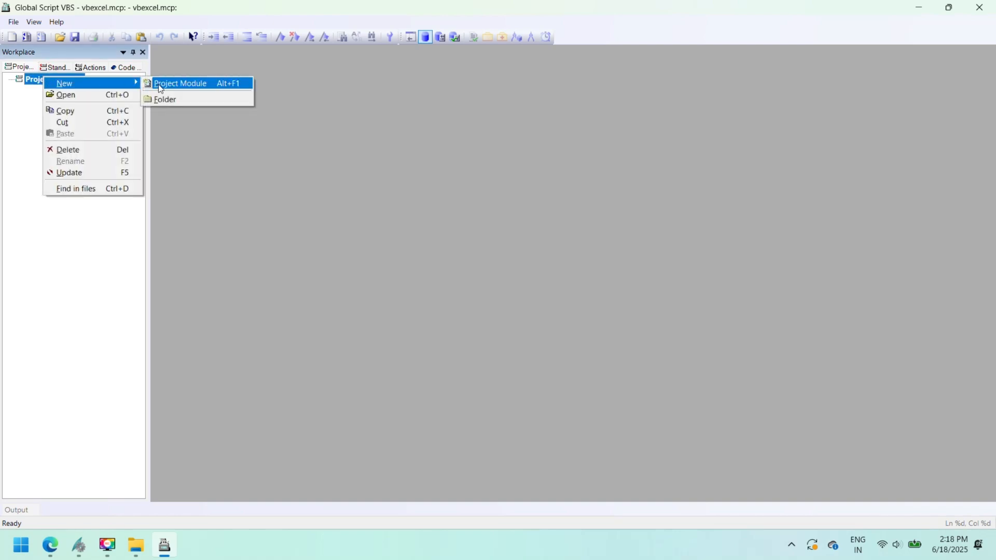
{"action": "left_click", "coordinate": [179, 83]}
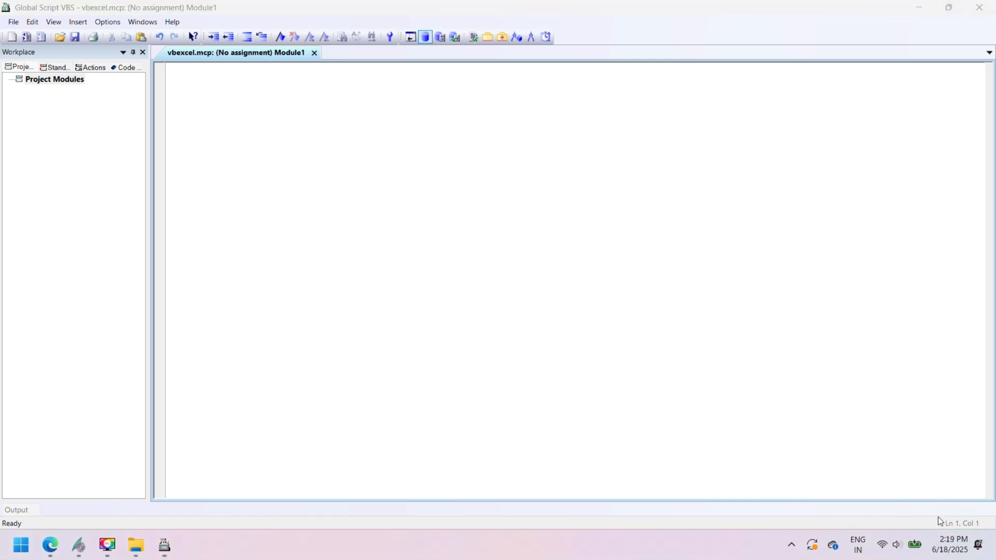
{"action": "right_click", "coordinate": [203, 120]}
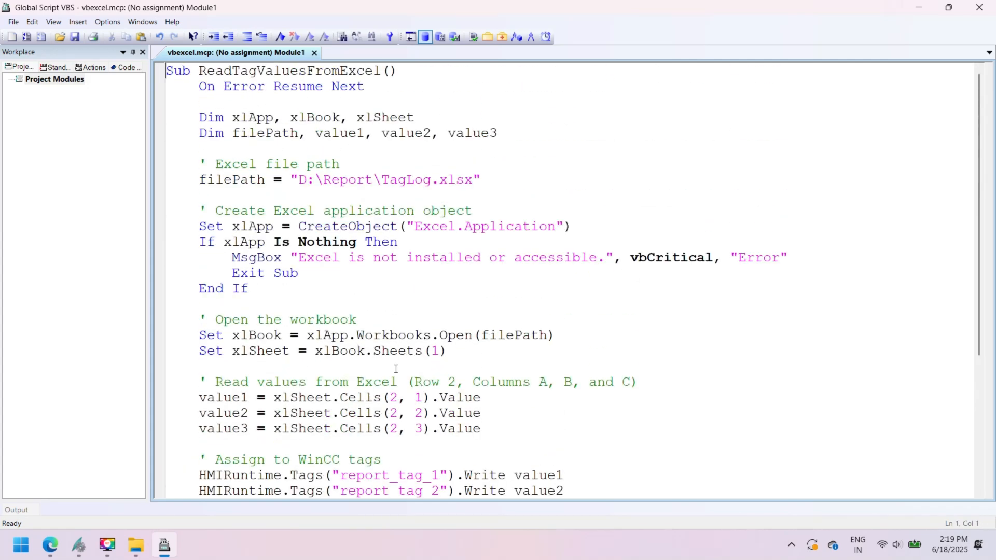
Add path comments, point the read script at tag1–tag3, and run a syntax check.
{"action": "type", "text": "I'"}
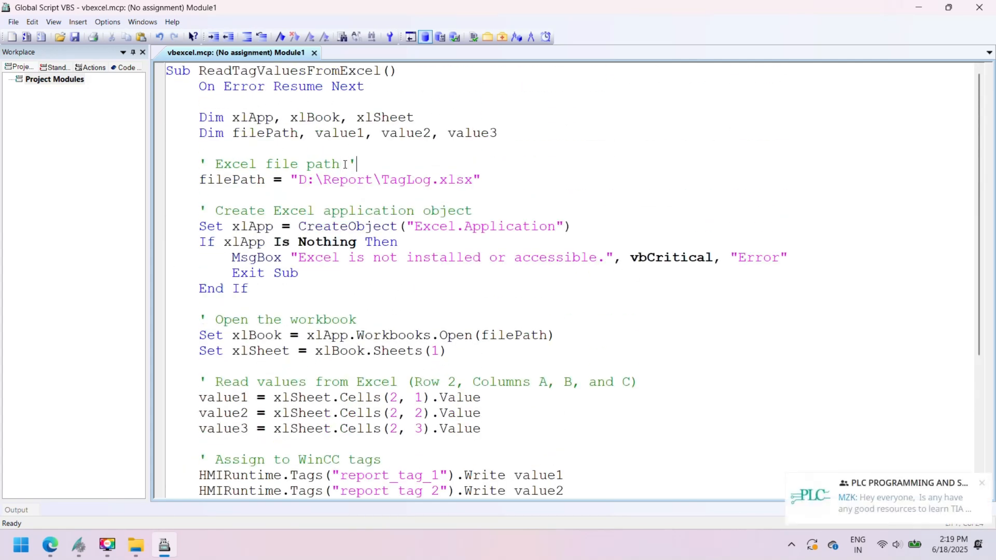
{"action": "type", "text": "change path where yo"}
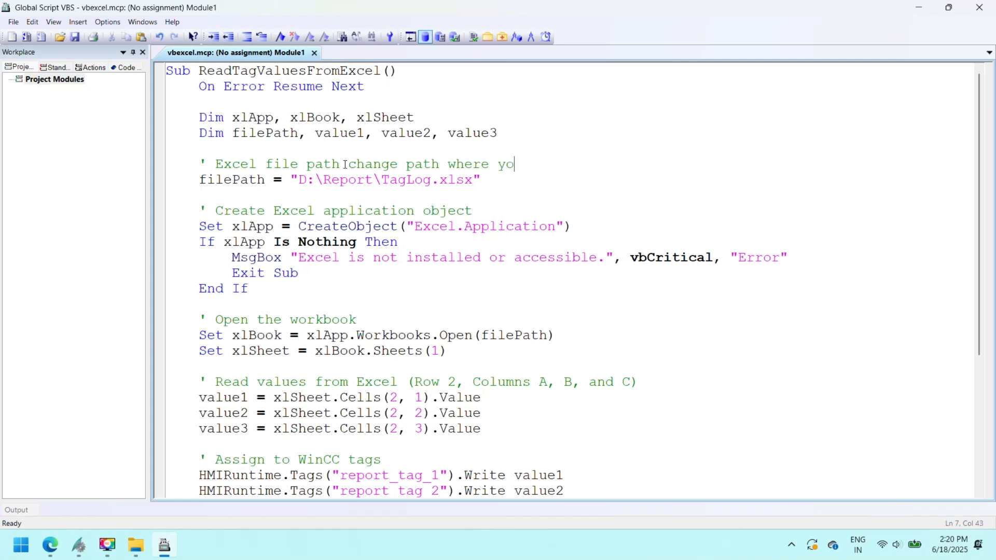
{"action": "type", "text": "u want to sto"}
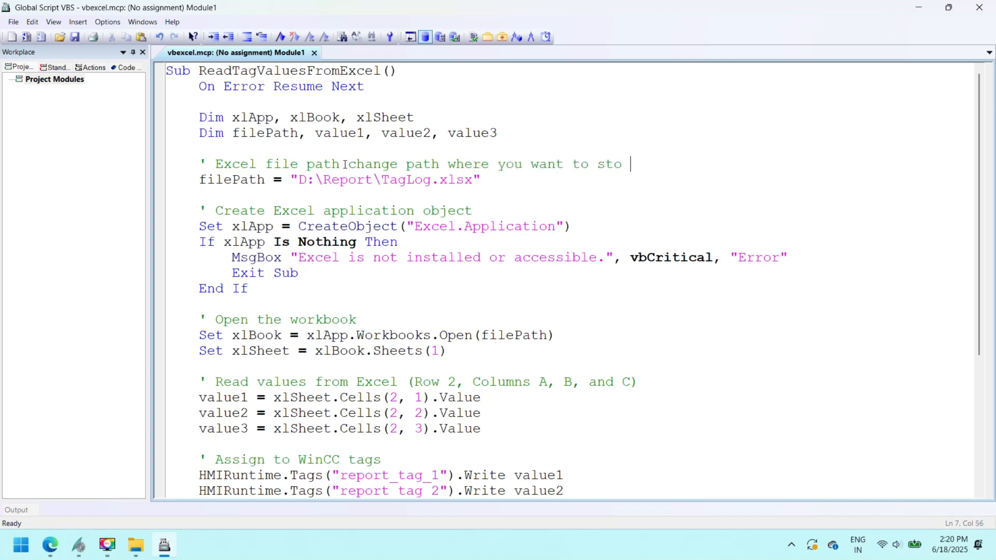
{"action": "type", "text": "re"}
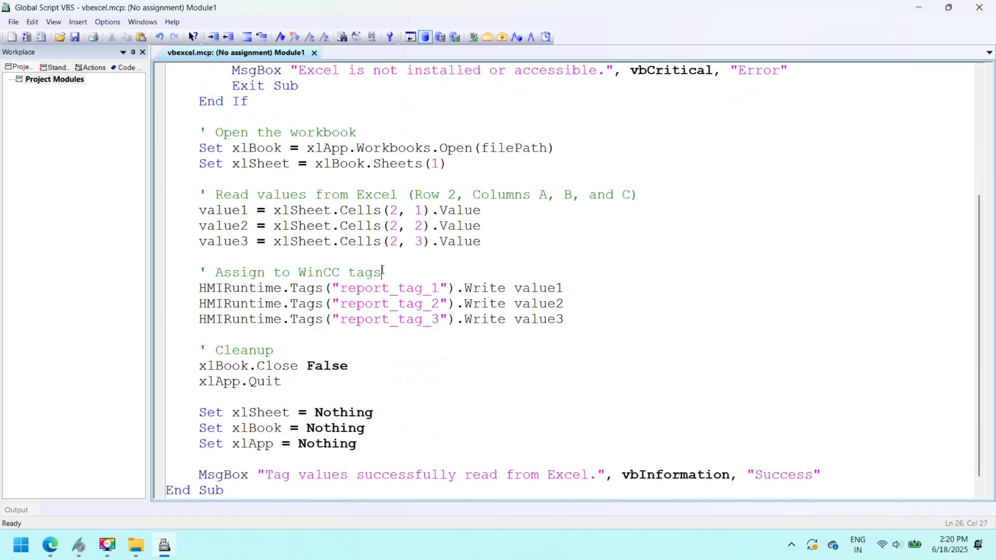
{"action": "type", "text": "add tGS"}
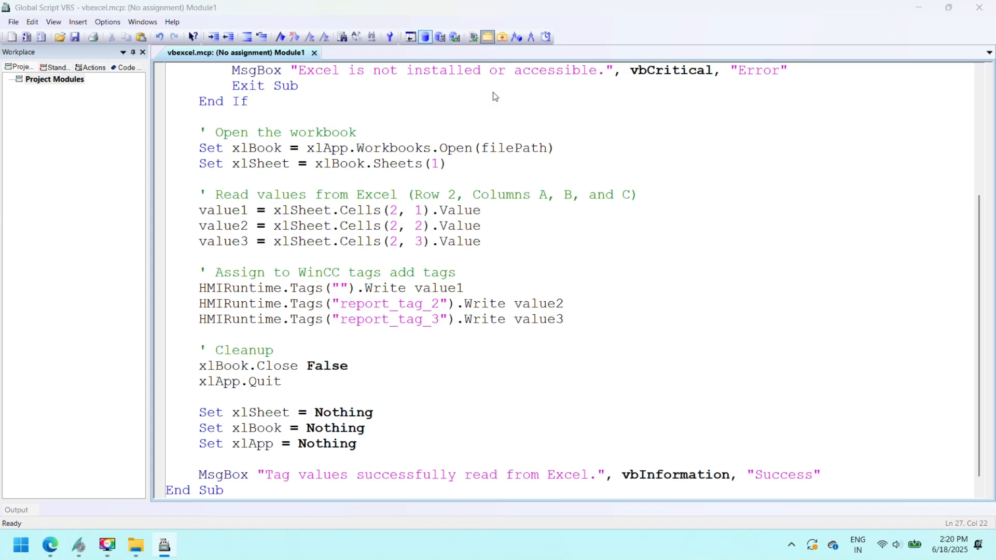
{"action": "type", "text": "tag1"}
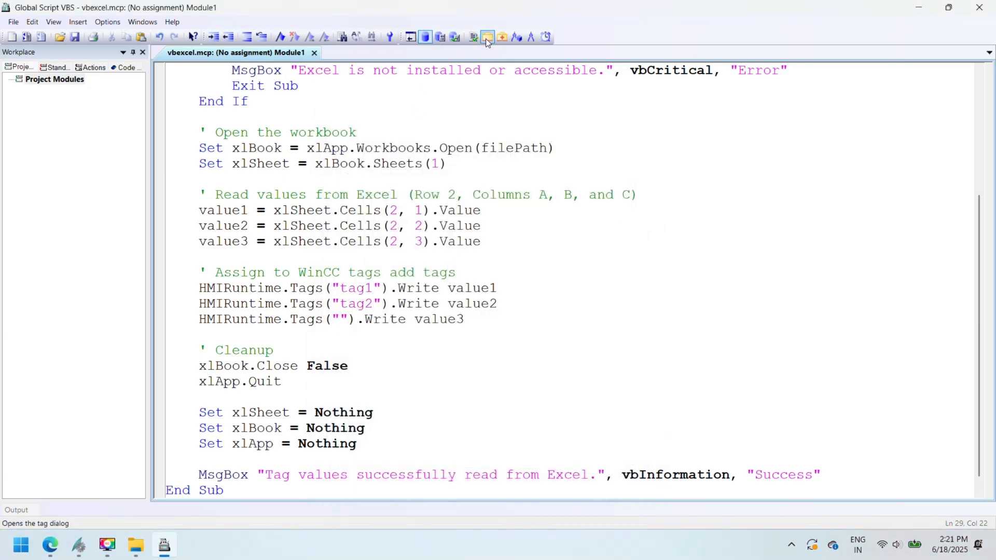
{"action": "type", "text": "tag3"}
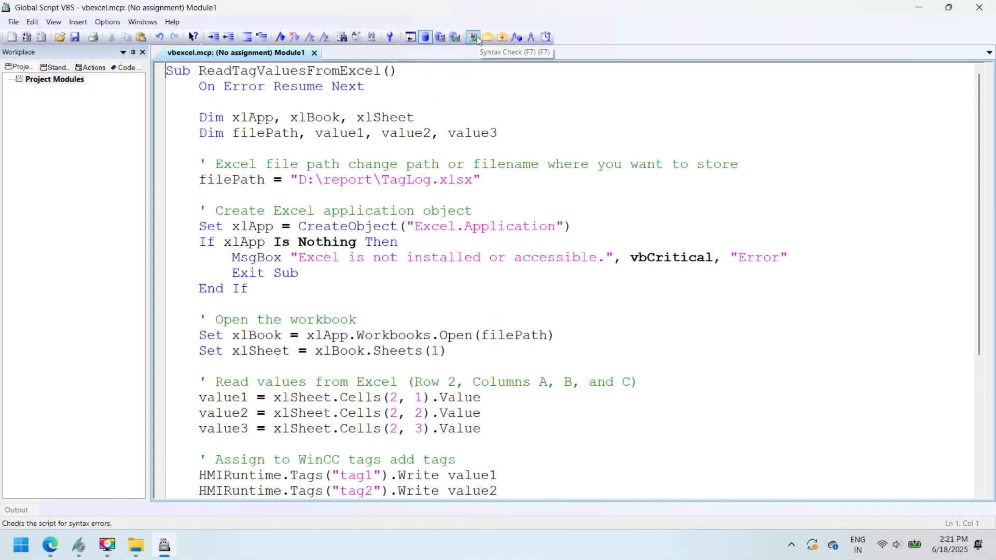
{"action": "scroll", "scroll_direction": "down", "scroll_amount": 3}
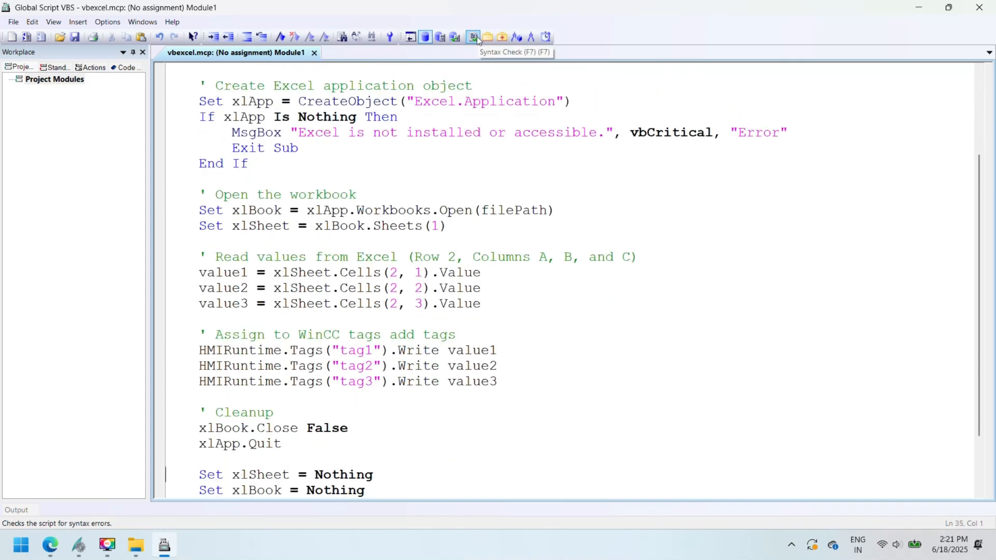
{"action": "left_click", "coordinate": [473, 36]}
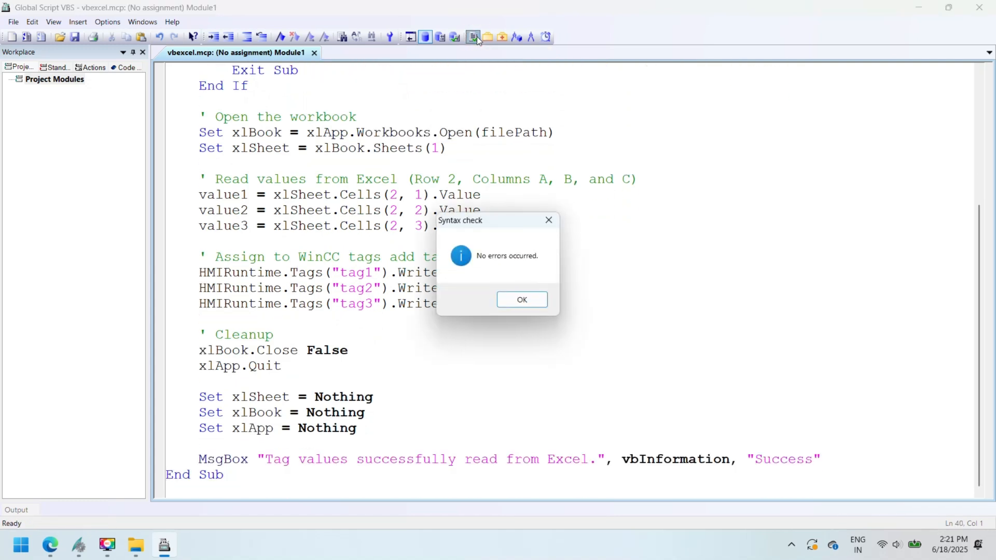
Dismiss the no-errors message and save the module as readtagvalues.
{"action": "left_click", "coordinate": [520, 298]}
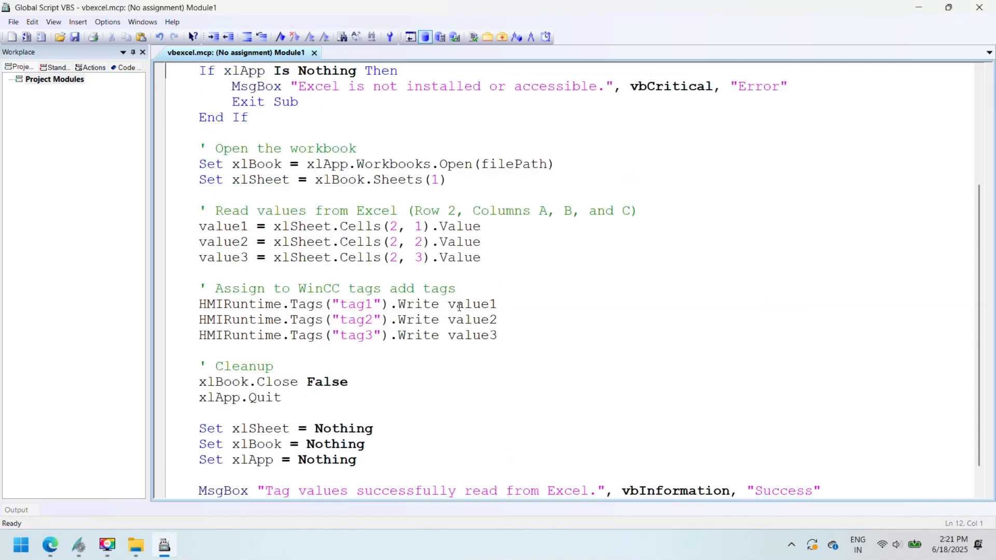
{"action": "scroll", "scroll_direction": "up", "scroll_amount": 3}
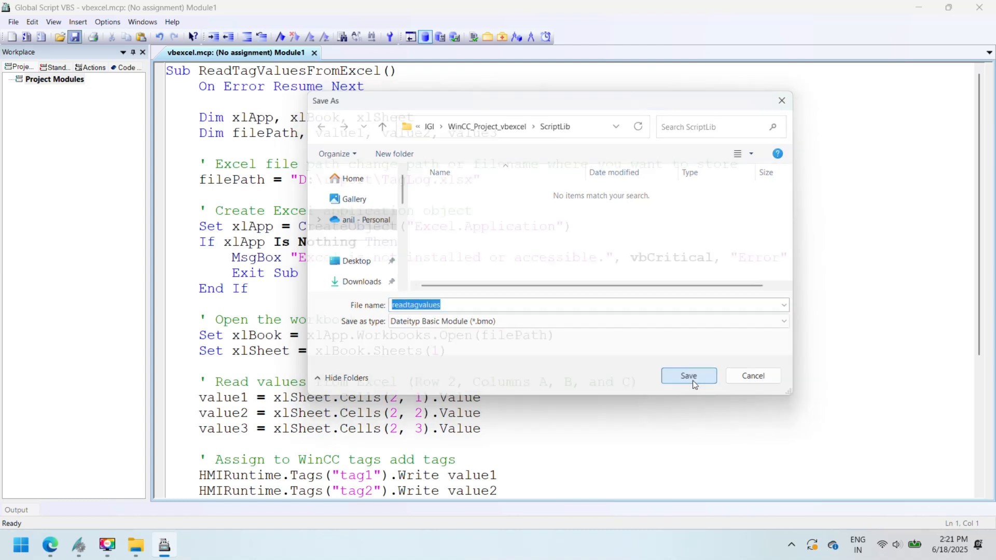
{"action": "left_click", "coordinate": [688, 376]}
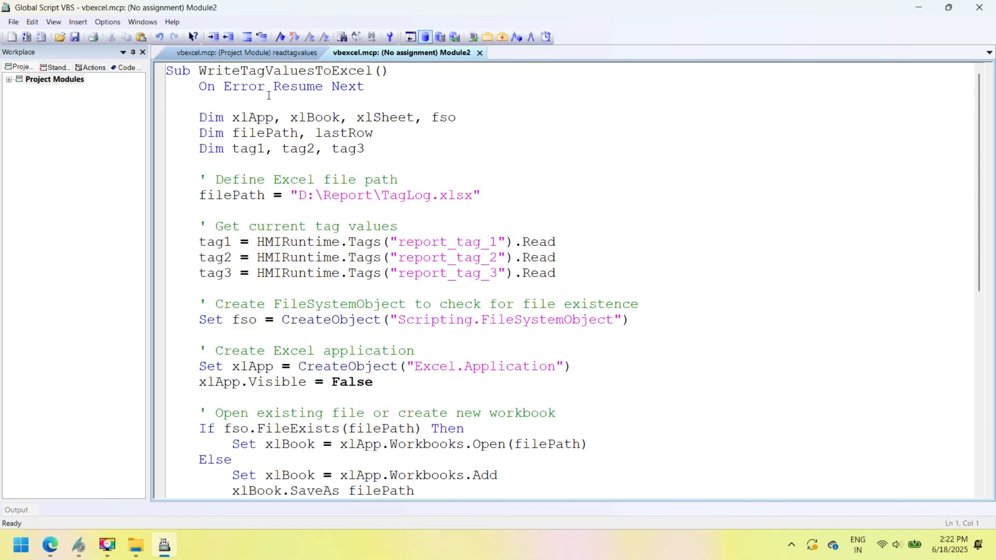
Add path and replace-tag comments to Module2, use tag1 and tag2, and confirm the clean syntax check.
{"action": "left_click", "coordinate": [244, 53]}
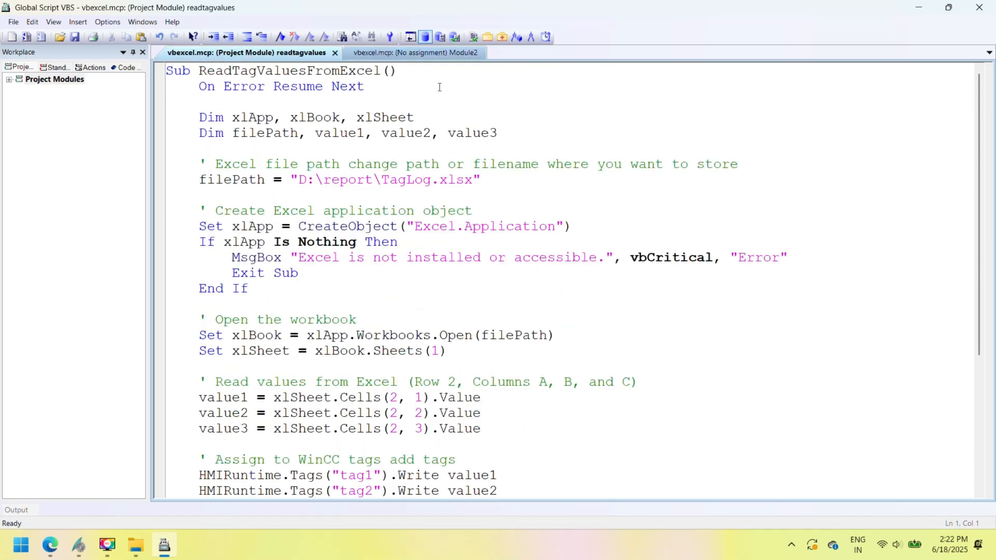
{"action": "left_click", "coordinate": [400, 53]}
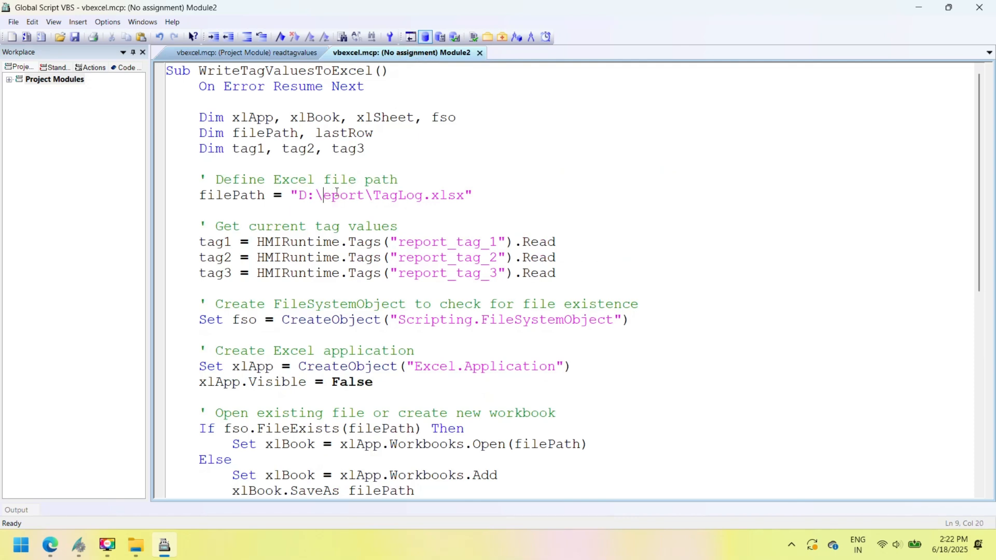
{"action": "type", "text": "ad"}
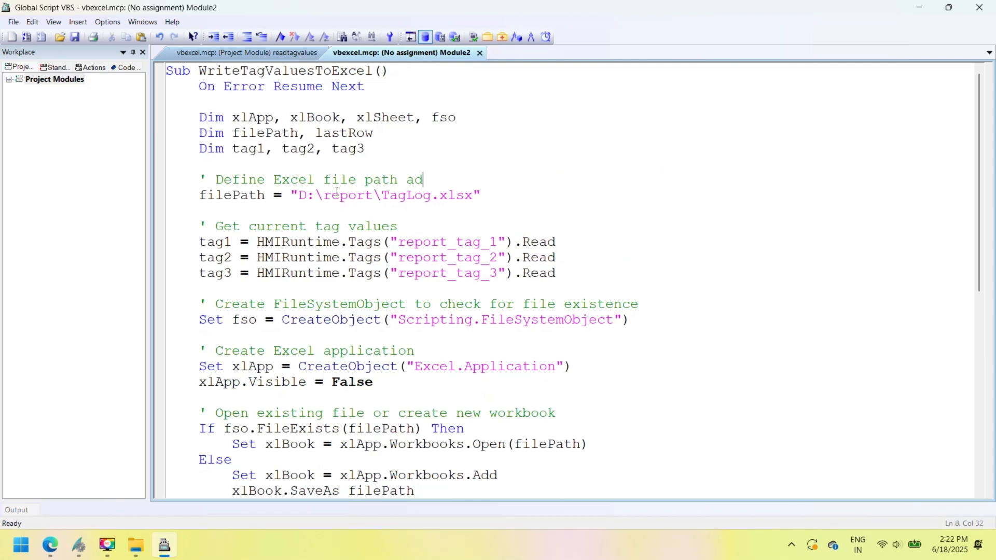
{"action": "type", "text": "d path"}
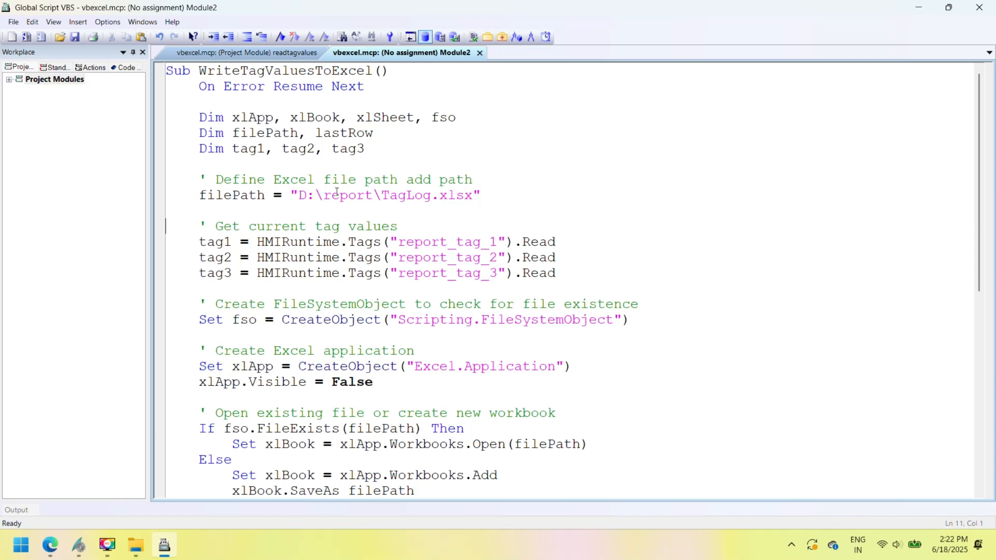
{"action": "type", "text": "repl"}
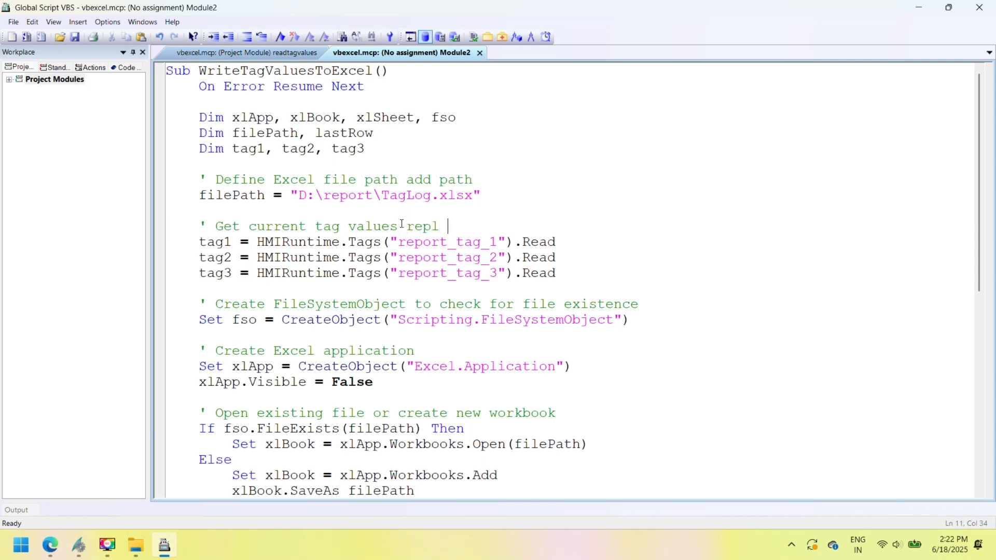
{"action": "type", "text": "ace tag"}
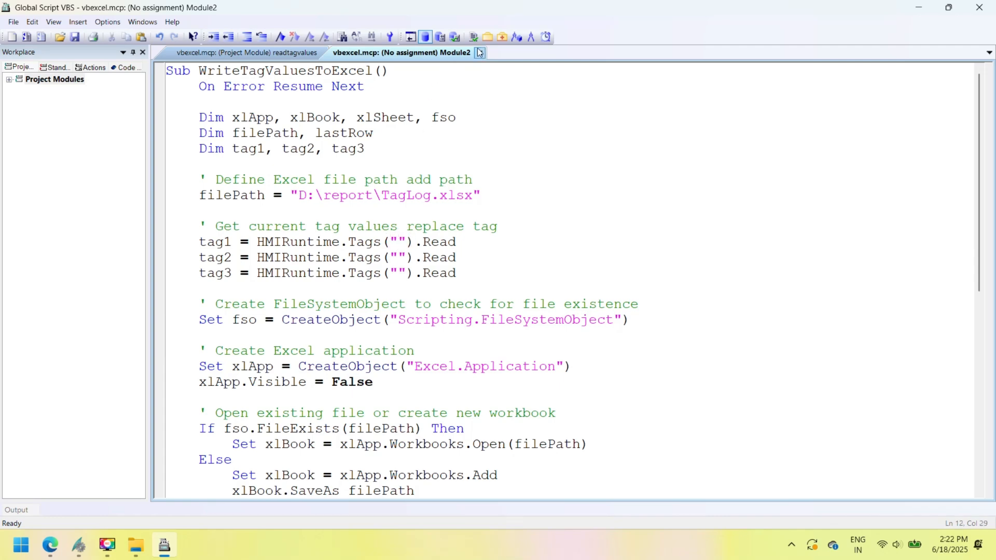
{"action": "type", "text": "tag1"}
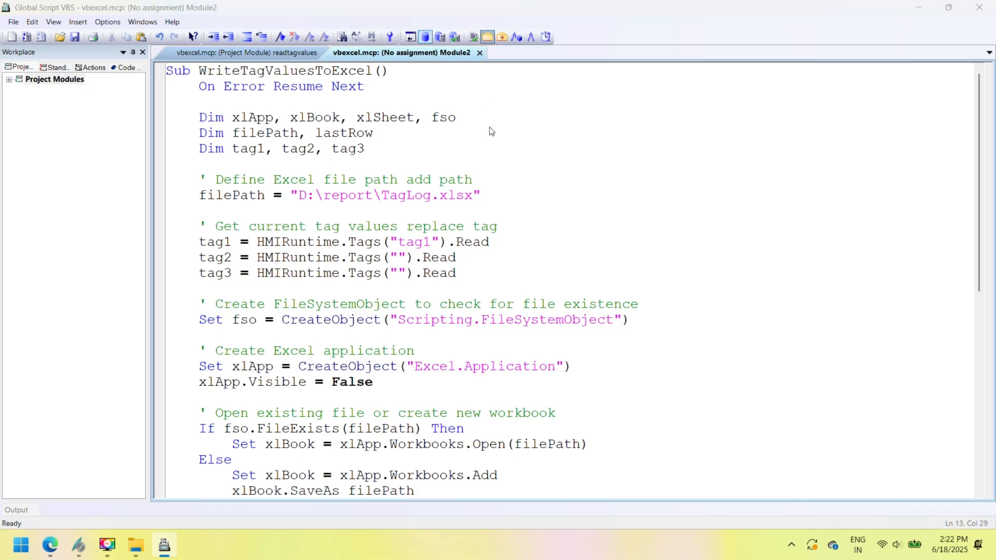
{"action": "type", "text": "tag2"}
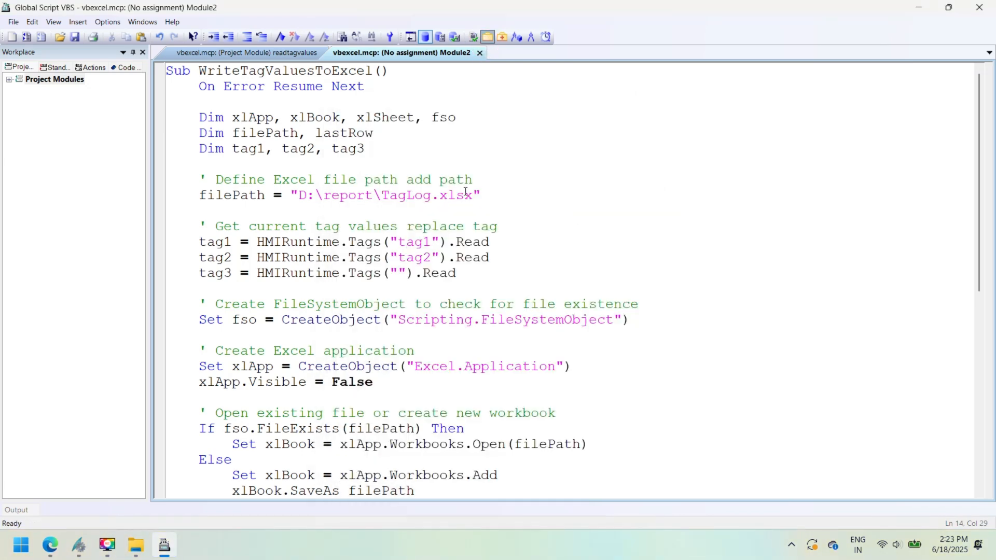
{"action": "scroll", "scroll_direction": "down", "scroll_amount": 3}
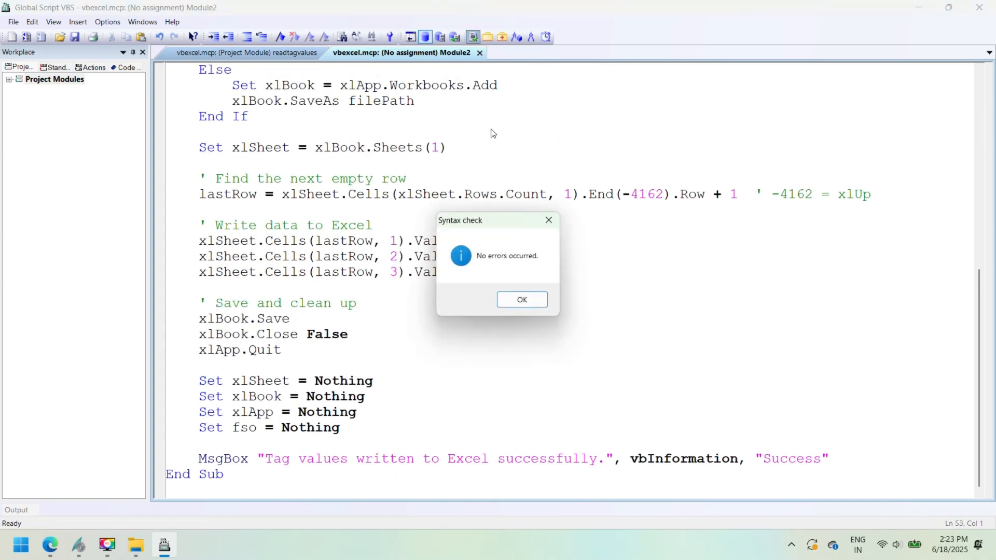
{"action": "left_click", "coordinate": [521, 299]}
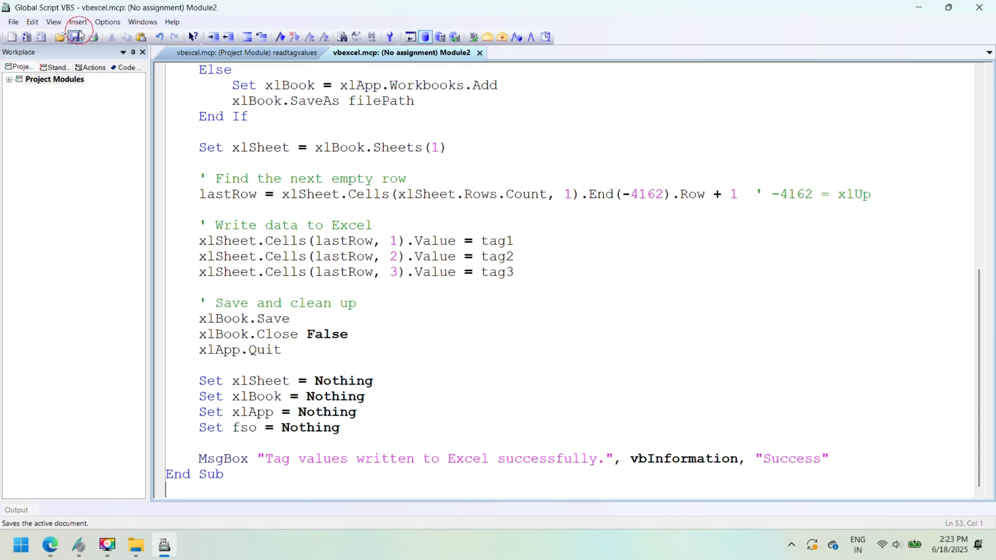
Save the write-to-Excel module as writetag.
{"action": "left_click", "coordinate": [75, 36]}
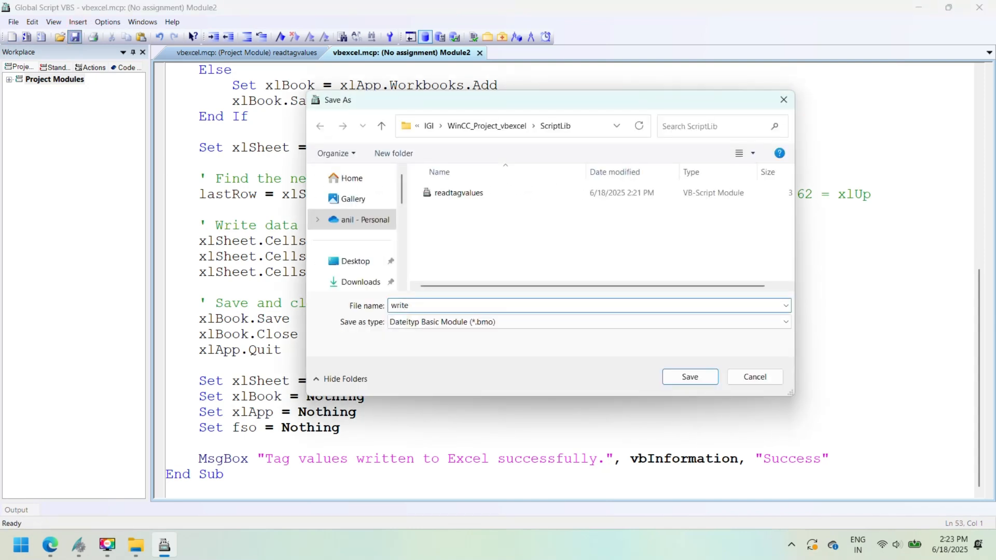
{"action": "left_click", "coordinate": [689, 377]}
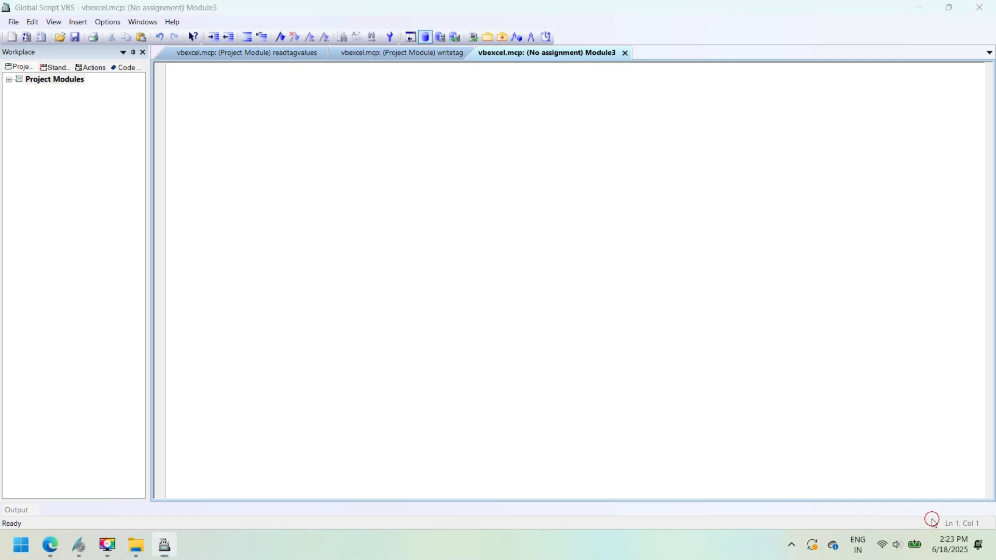
Paste the ExportExcelSheetAsPDF code into Module3 and comment its file and PDF save paths.
{"action": "right_click", "coordinate": [185, 93]}
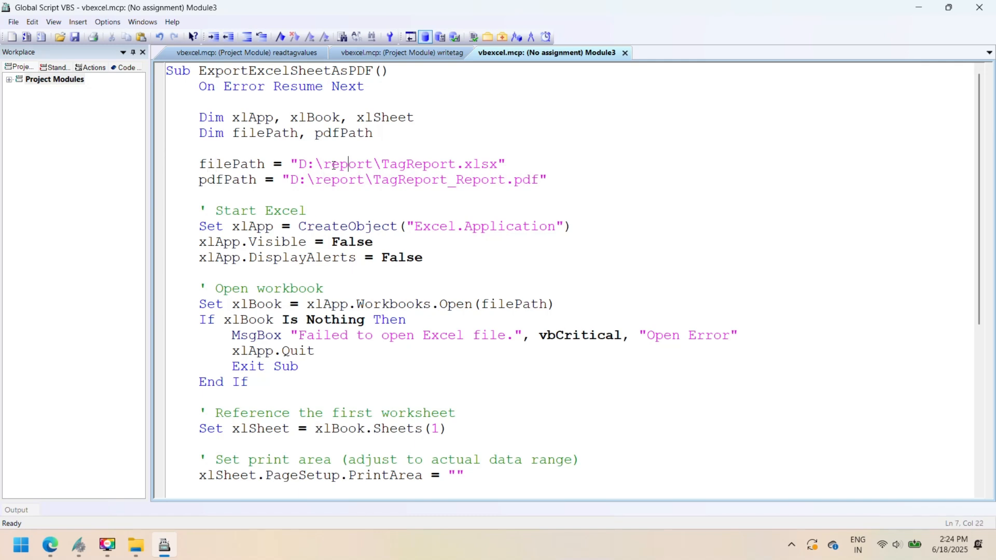
{"action": "type", "text": "'file path to convert"}
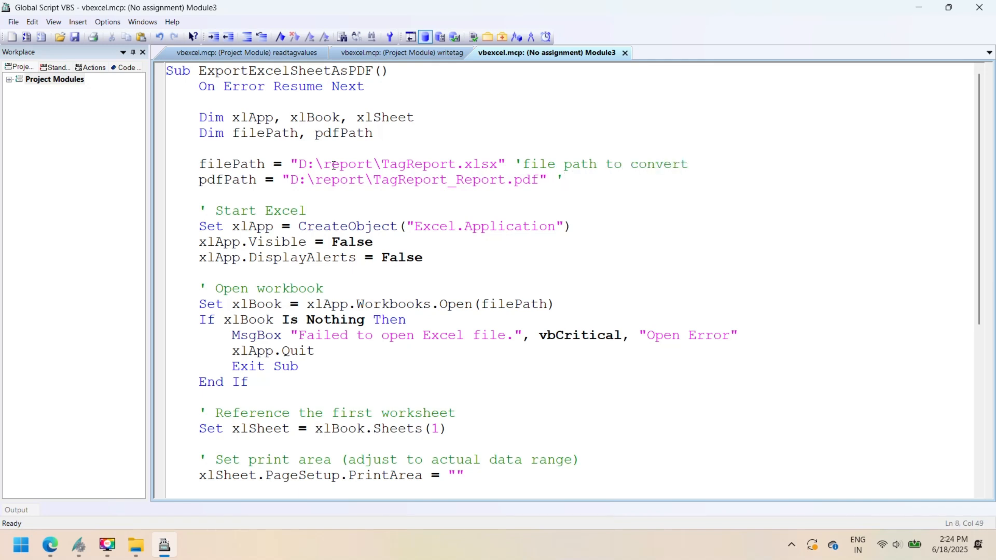
{"action": "type", "text": "save file"}
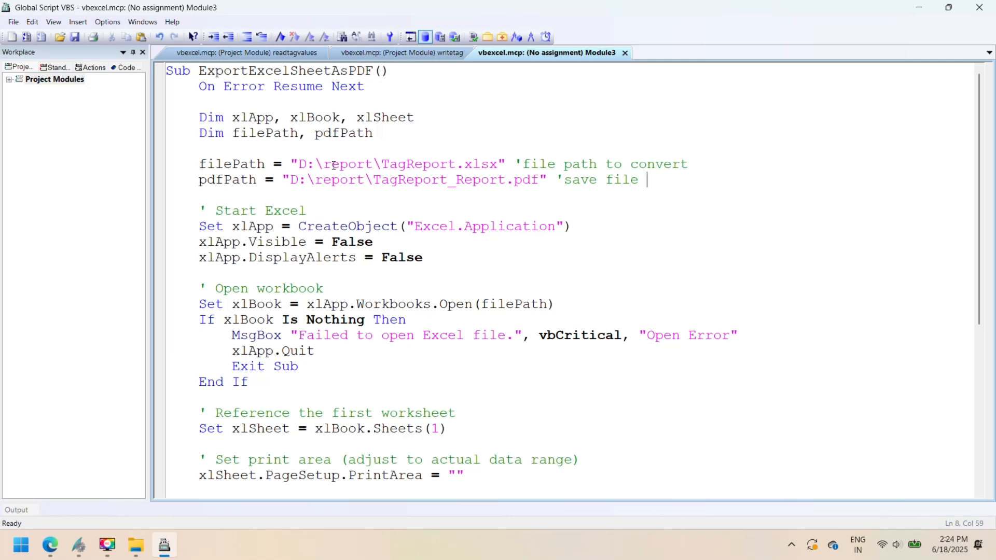
{"action": "type", "text": "name in pdf"}
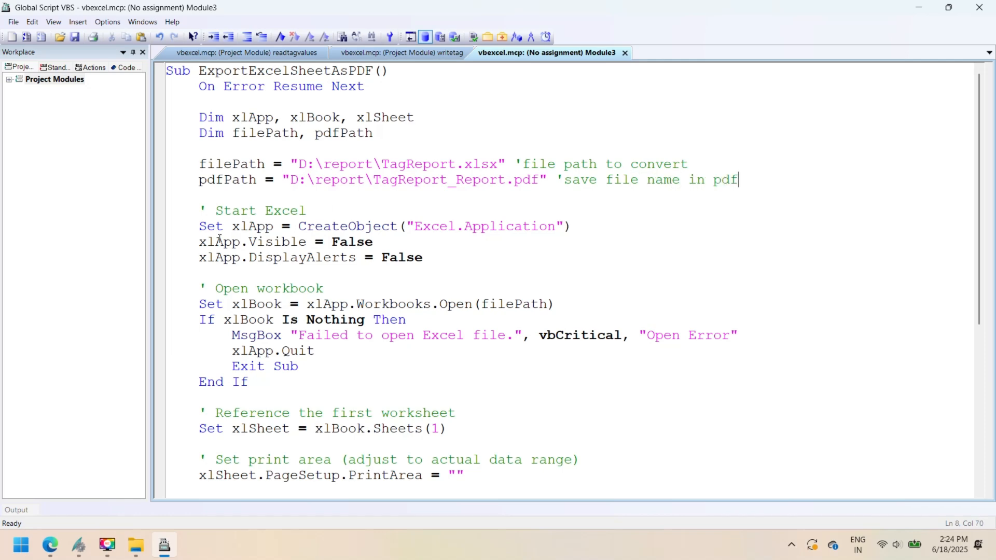
{"action": "scroll", "scroll_direction": "down", "scroll_amount": 3}
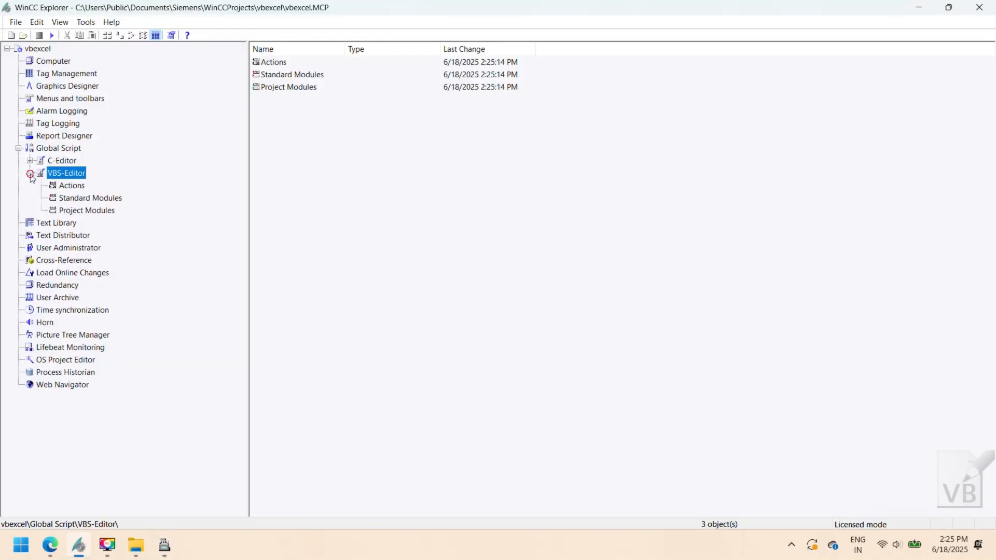
Launch Graphics Designer on a new picture, NewPdl1.
{"action": "left_click", "coordinate": [67, 86]}
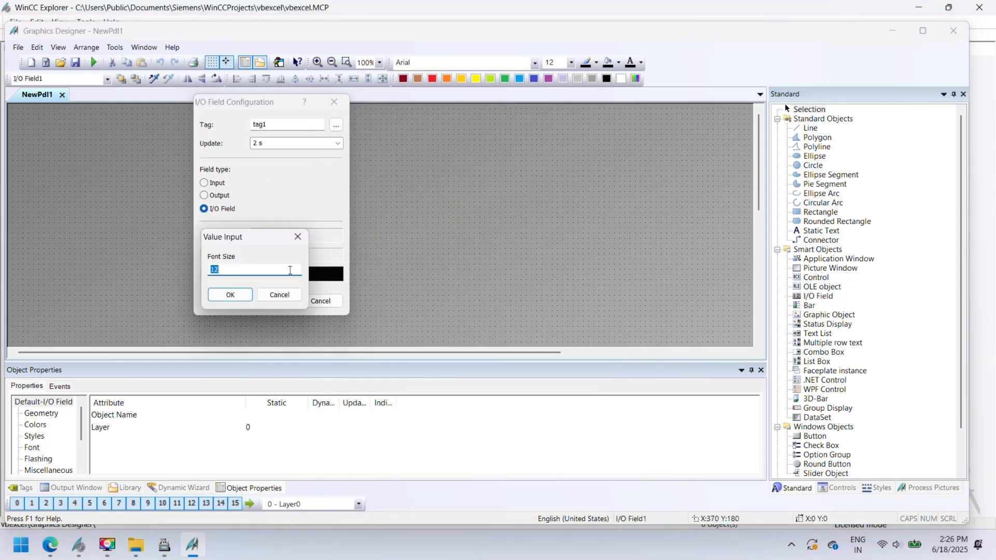
Finish the tag1 I/O field at font size 26, add a second bound to tag2 and start a third for tag3.
{"action": "left_click", "coordinate": [230, 294]}
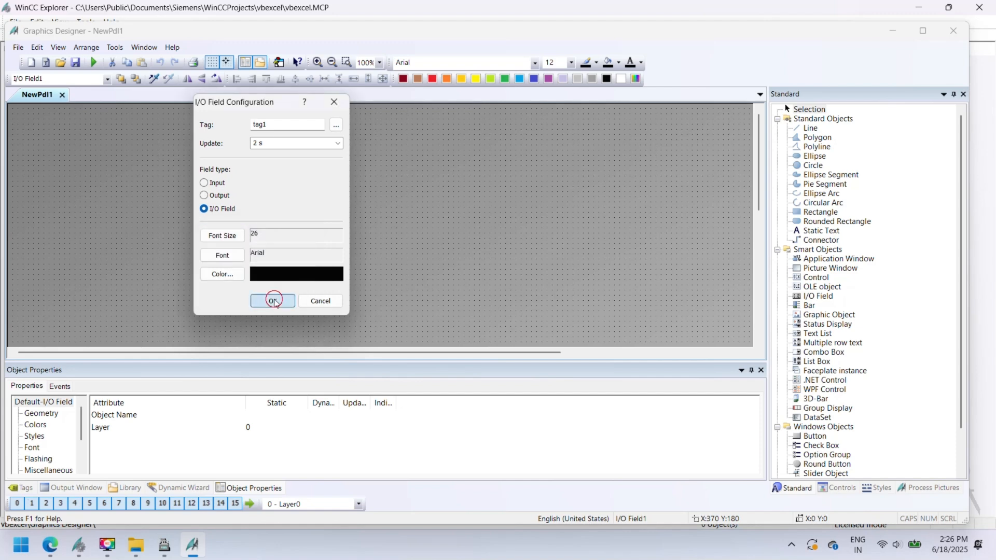
{"action": "left_click", "coordinate": [272, 300]}
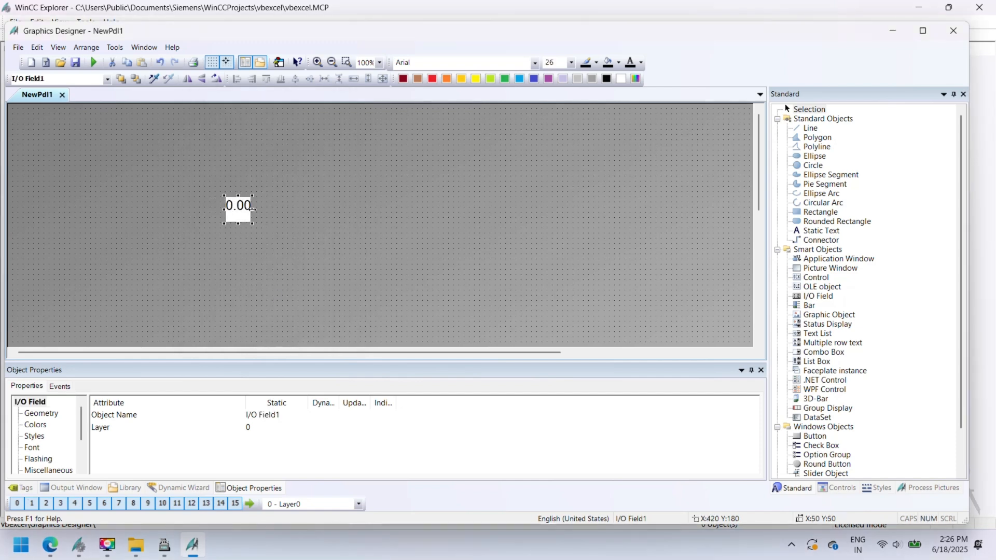
{"action": "left_click_drag", "start_coordinate": [254, 213], "coordinate": [356, 214]}
{"action": "type", "text": "tag2"}
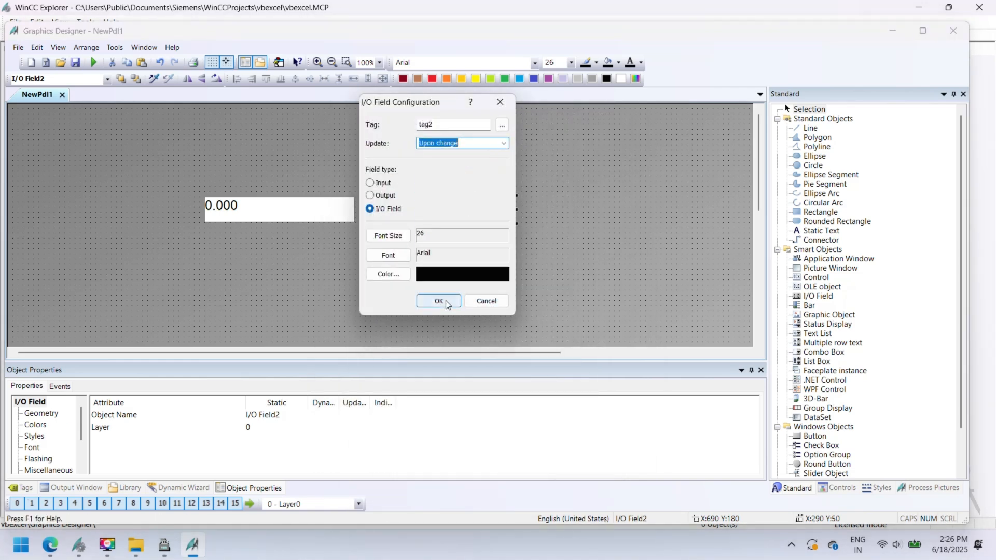
{"action": "left_click", "coordinate": [438, 301]}
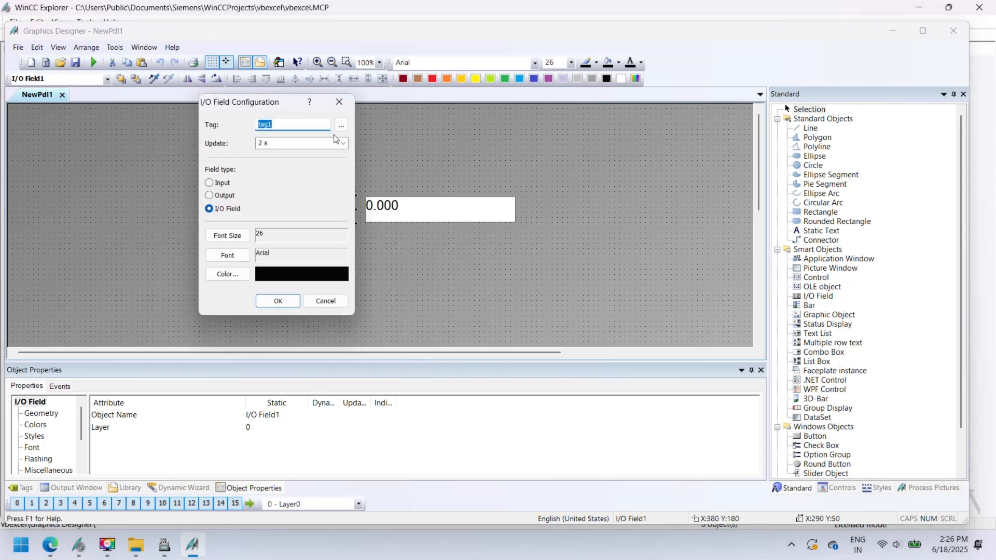
{"action": "left_click", "coordinate": [277, 301]}
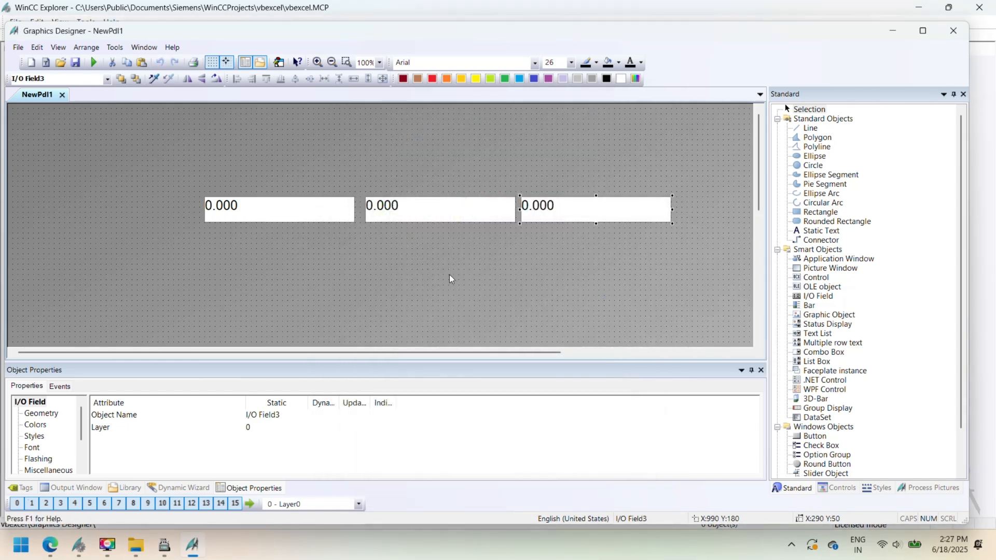
Add a Windows button labelled Write at font size 26, moved right and stretched wider.
{"action": "left_click", "coordinate": [816, 436]}
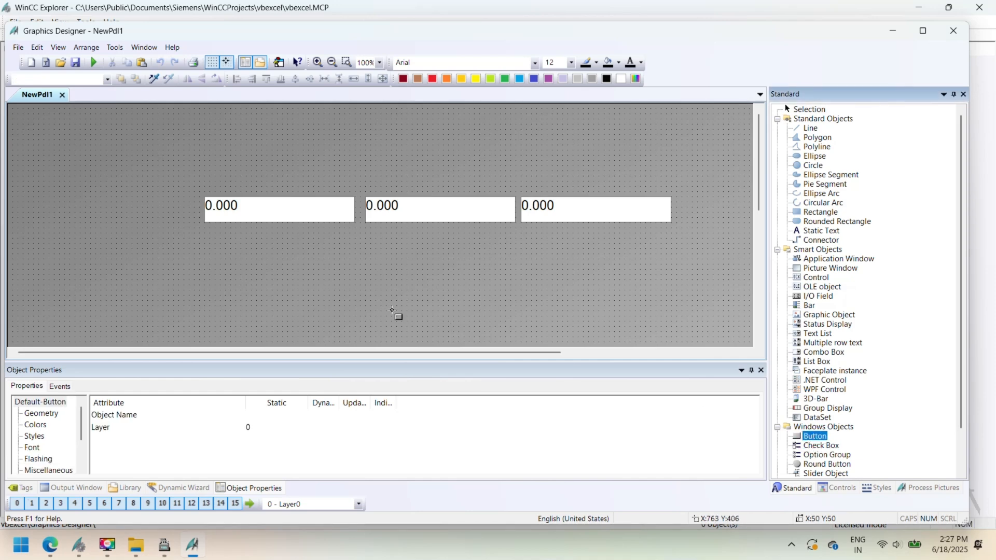
{"action": "type", "text": "Write"}
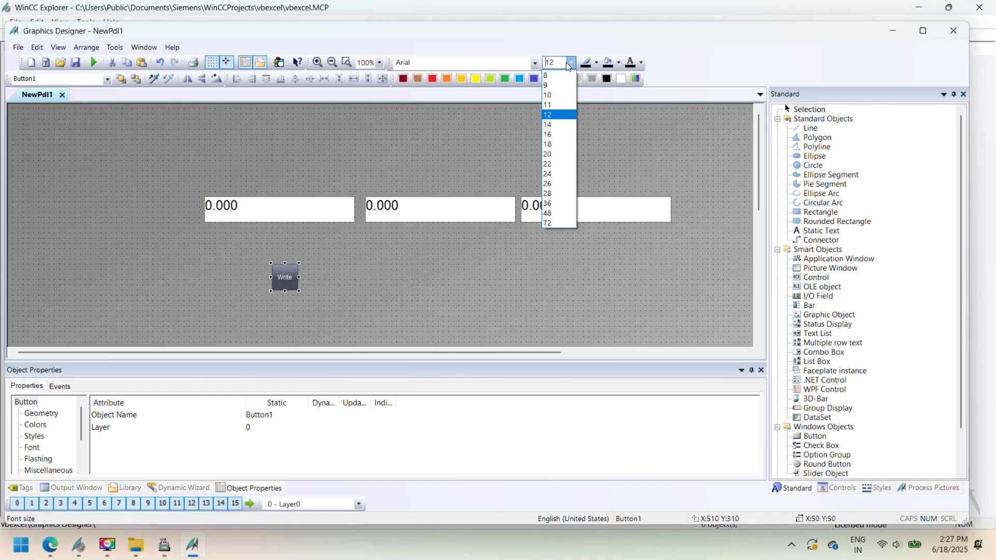
{"action": "left_click", "coordinate": [546, 184]}
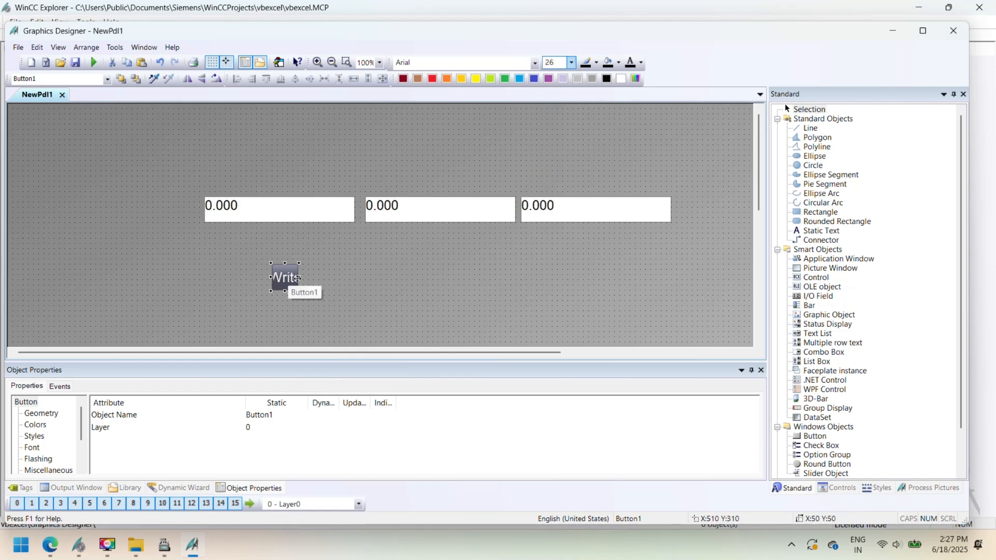
{"action": "left_click_drag", "start_coordinate": [284, 278], "coordinate": [347, 278]}
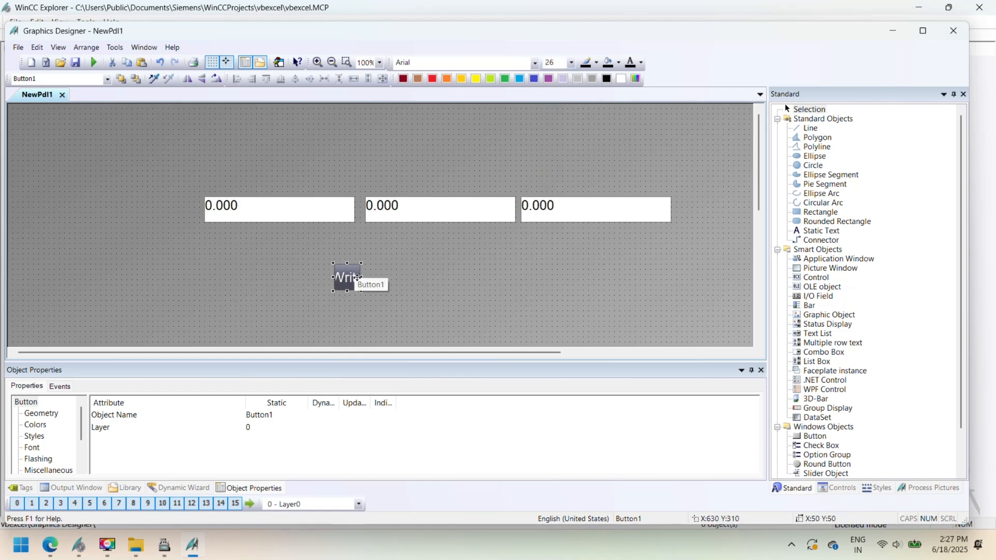
{"action": "left_click_drag", "start_coordinate": [361, 277], "coordinate": [428, 277]}
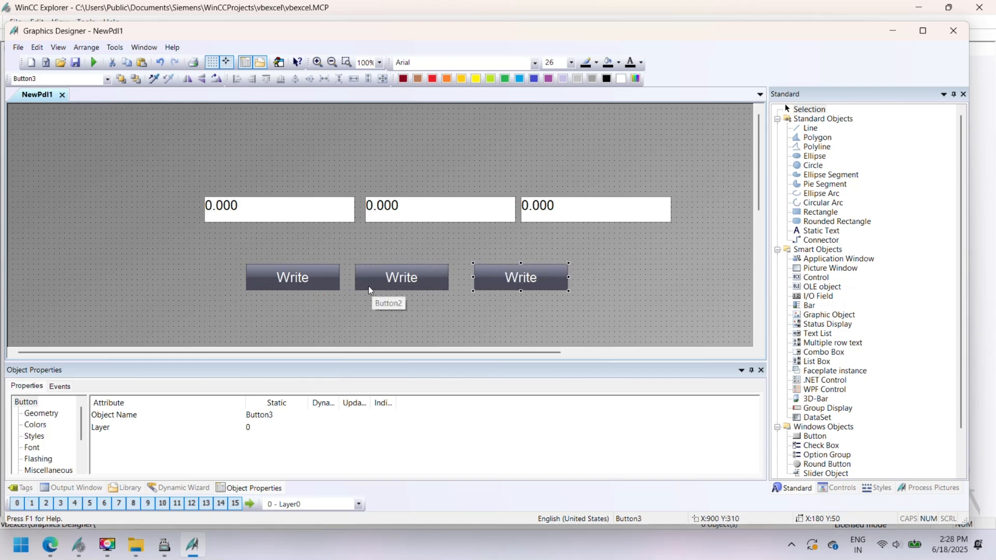
Relabel the duplicated third button PDF so the row reads Write, Read, PDF.
{"action": "double_click", "coordinate": [401, 277]}
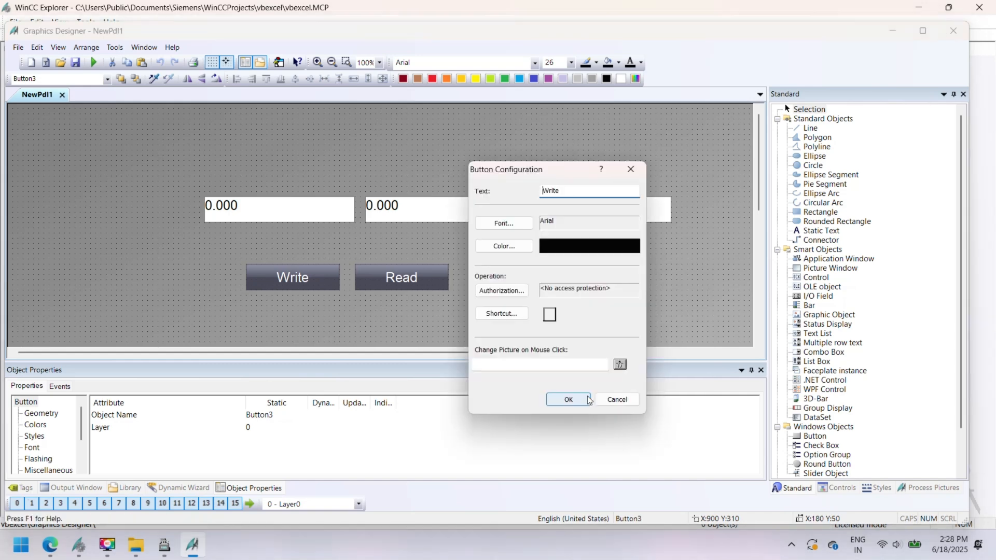
{"action": "type", "text": "P"}
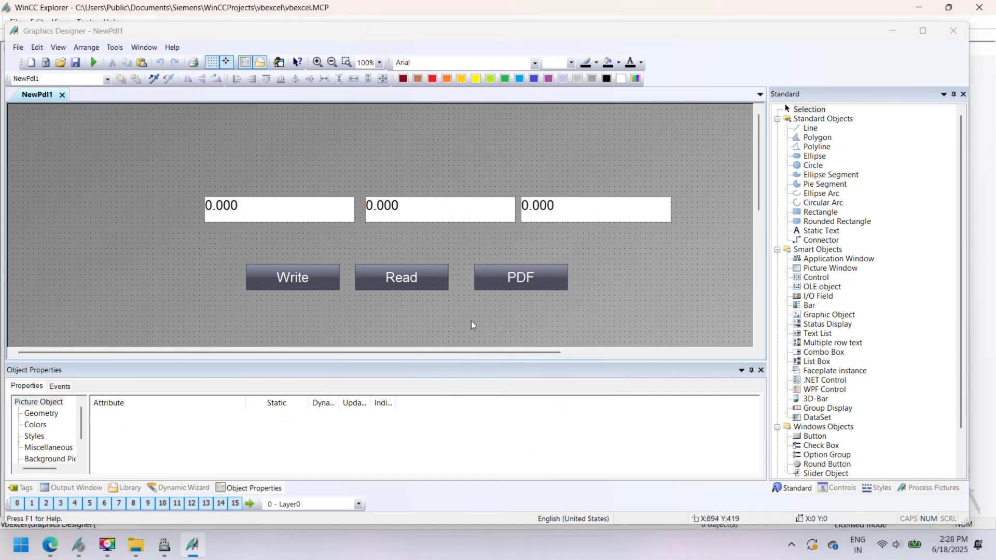
Give the Write button a mouse-click VBS action 'Call WriteTagValuesToExcel()' that passes the syntax check.
{"action": "right_click", "coordinate": [293, 277]}
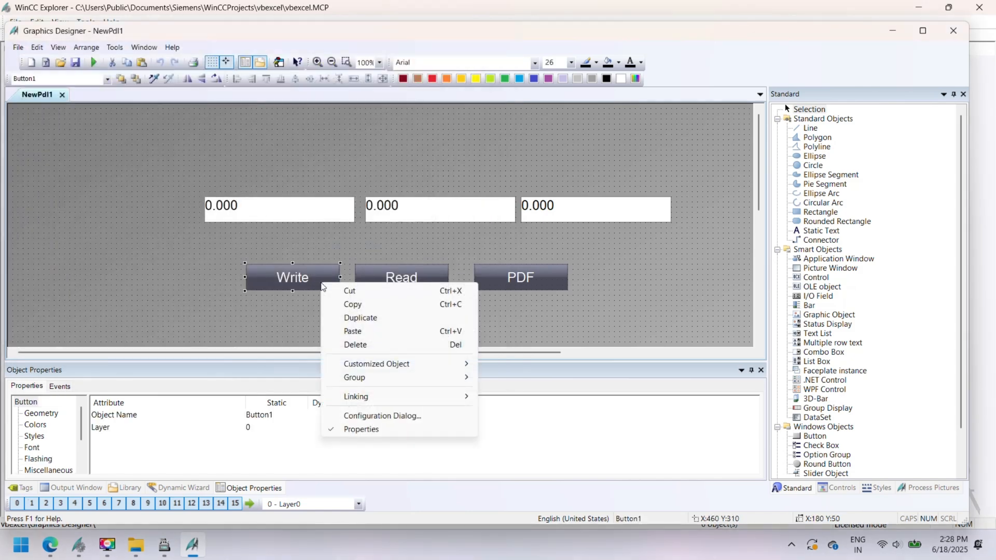
{"action": "left_click", "coordinate": [59, 386]}
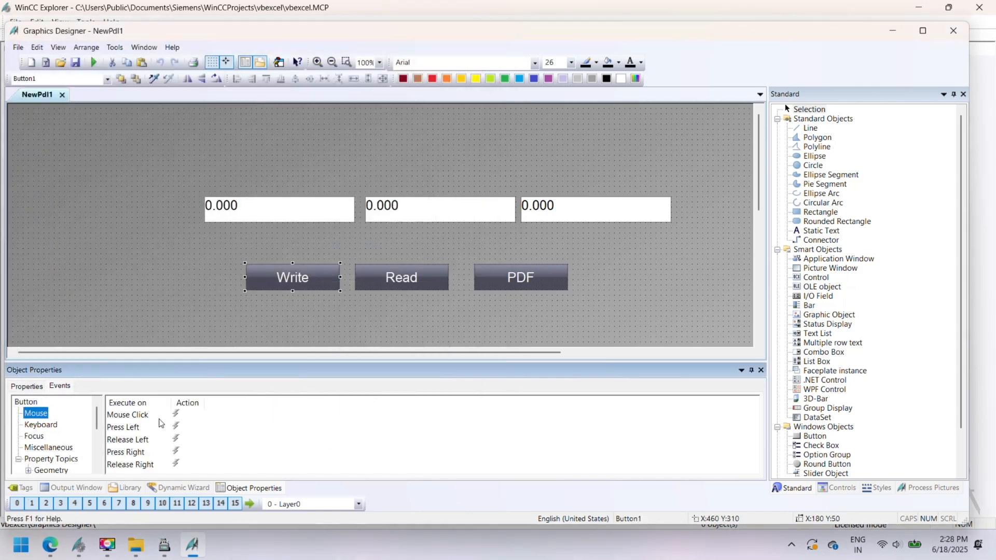
{"action": "left_click", "coordinate": [126, 415]}
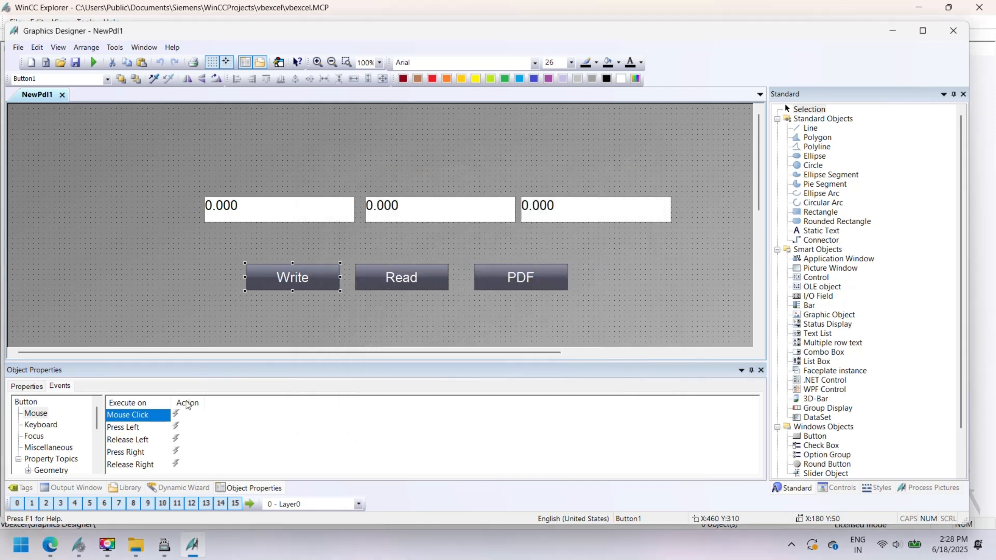
{"action": "double_click", "coordinate": [175, 414]}
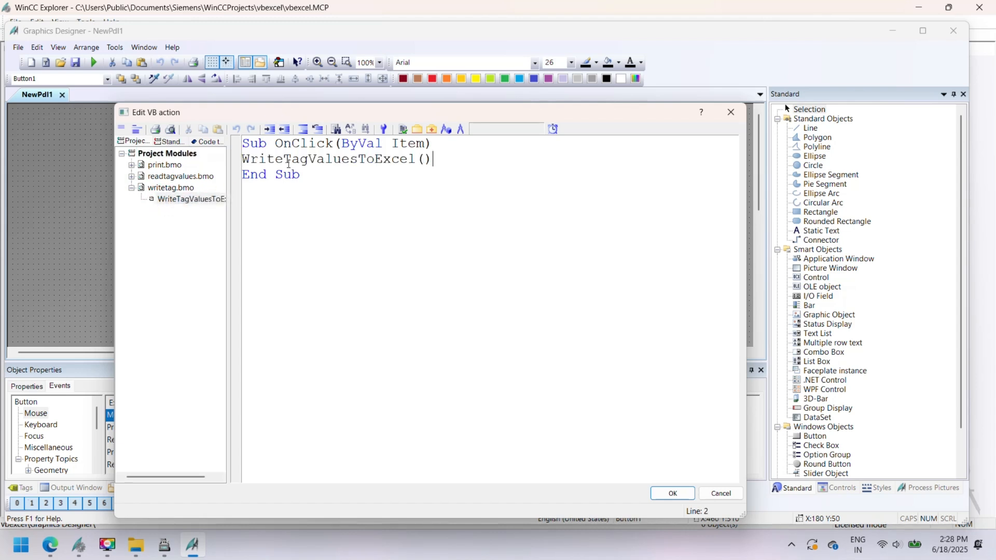
{"action": "type", "text": "Call"}
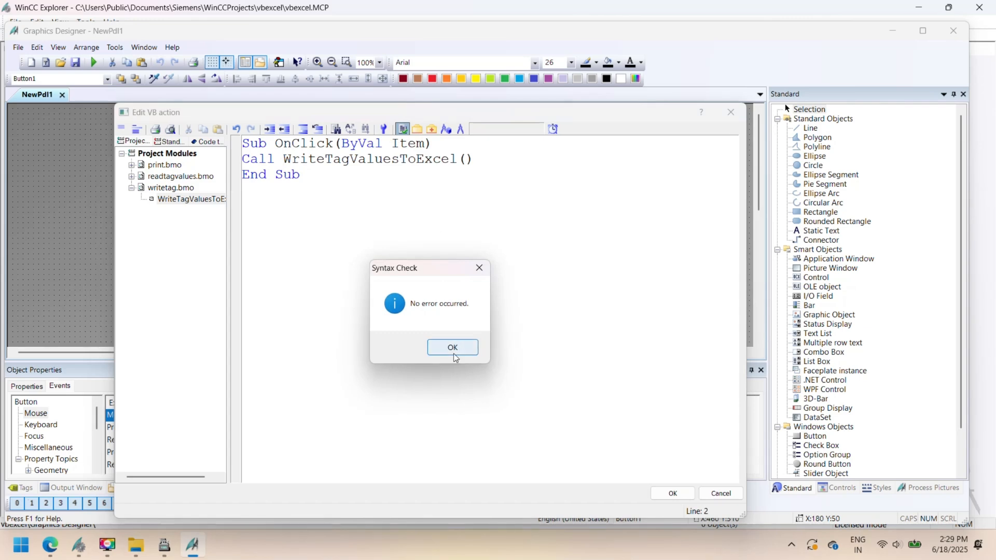
{"action": "left_click", "coordinate": [451, 347]}
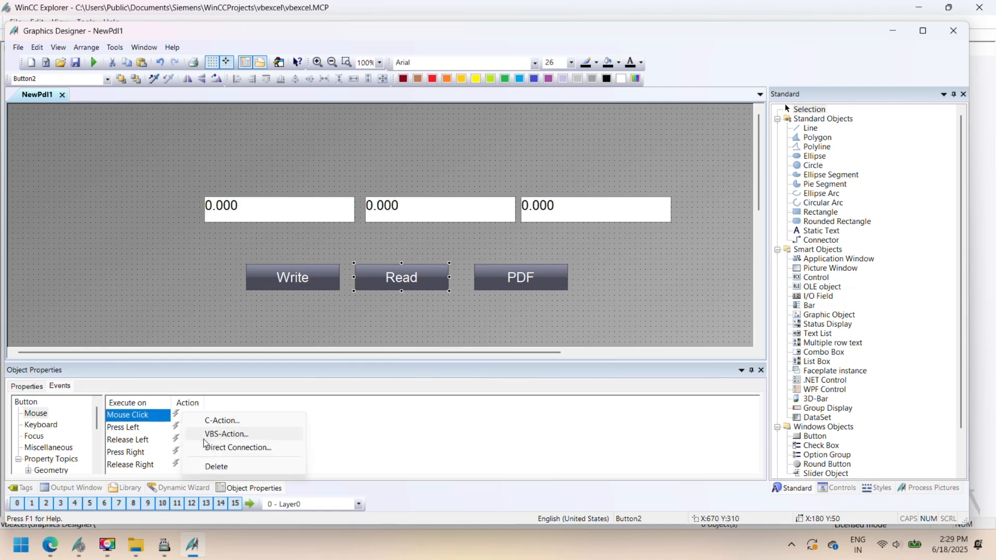
Give the Read button a mouse-click VBS action calling ReadTagValuesFromExcel from readtagvalues.bmo, syntax-checked clean.
{"action": "left_click", "coordinate": [226, 434]}
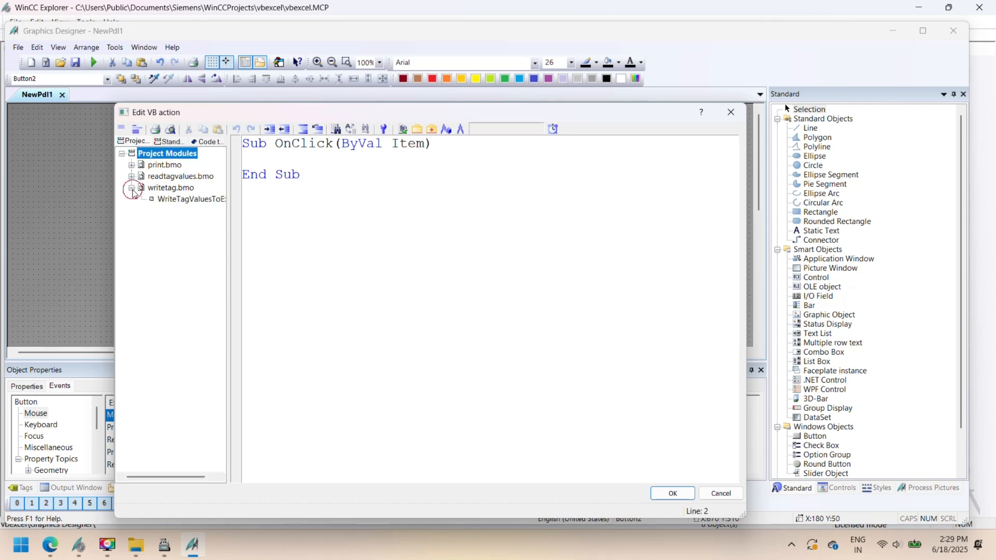
{"action": "left_click", "coordinate": [179, 176]}
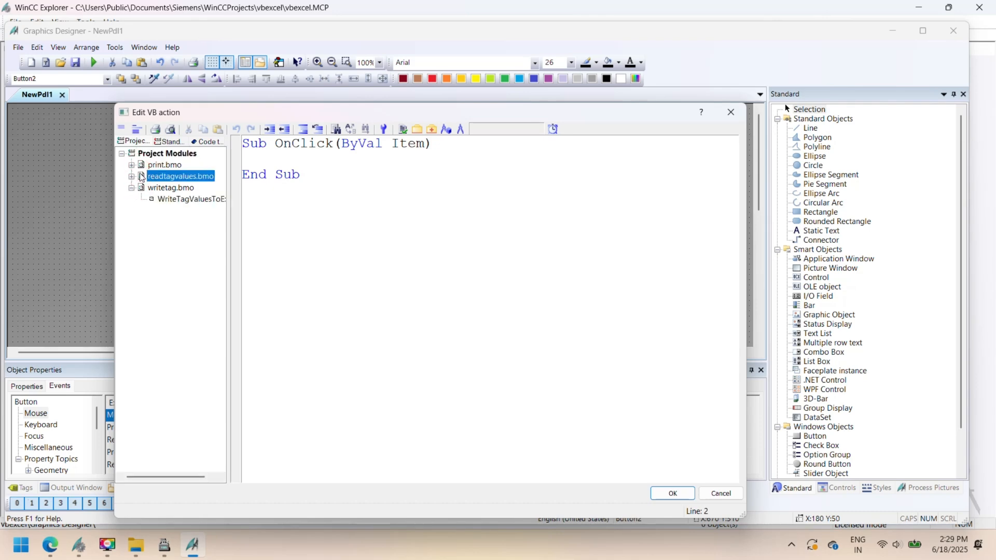
{"action": "left_click", "coordinate": [132, 176]}
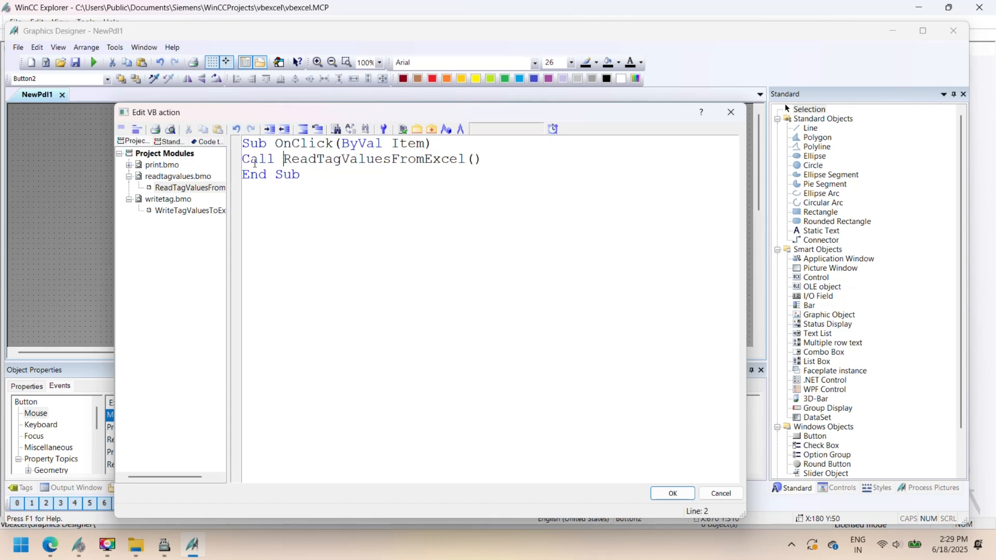
{"action": "left_click", "coordinate": [401, 128]}
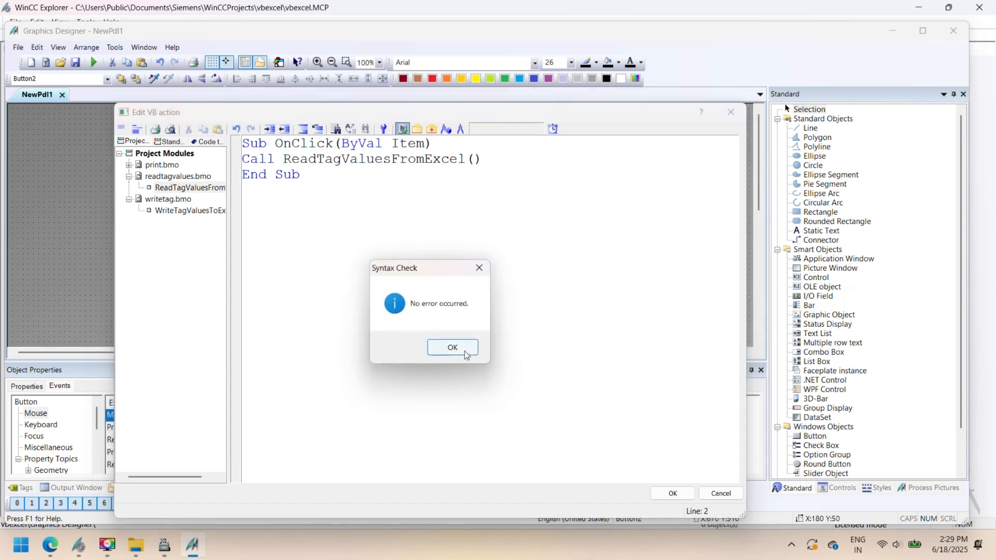
{"action": "left_click", "coordinate": [451, 348]}
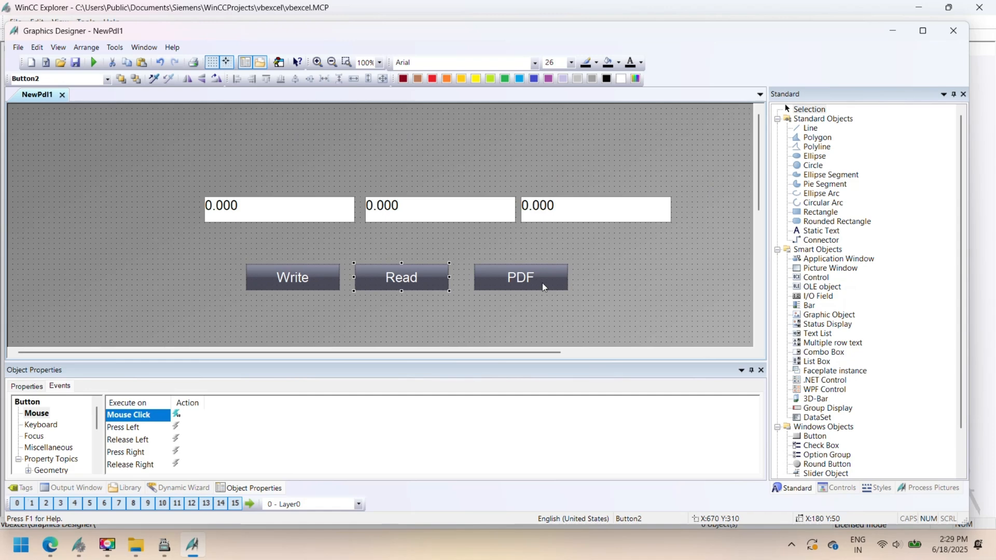
Give the PDF button a mouse-click VBS action calling ExportExcelSheetAsPDF from print.bmo, checked and accepted.
{"action": "right_click", "coordinate": [176, 415]}
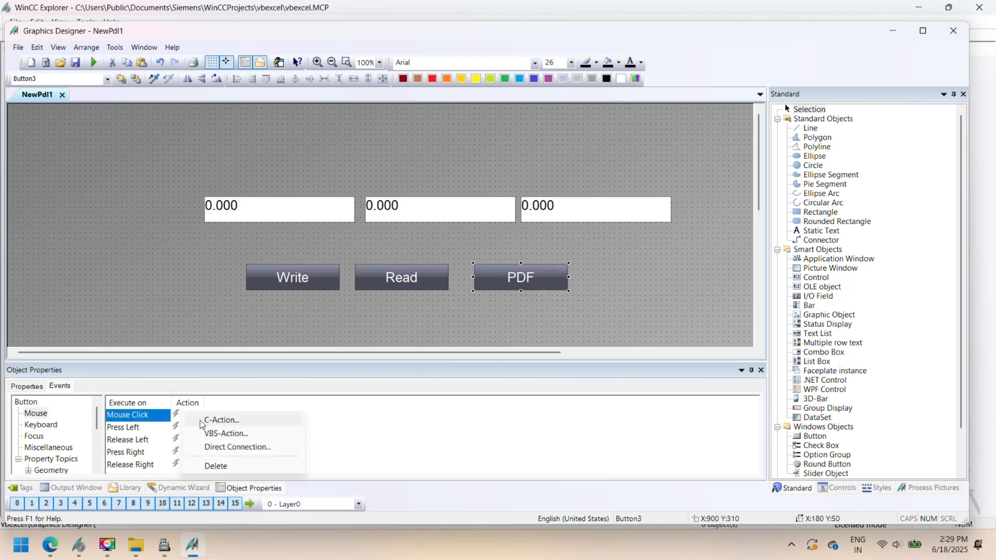
{"action": "left_click", "coordinate": [227, 434]}
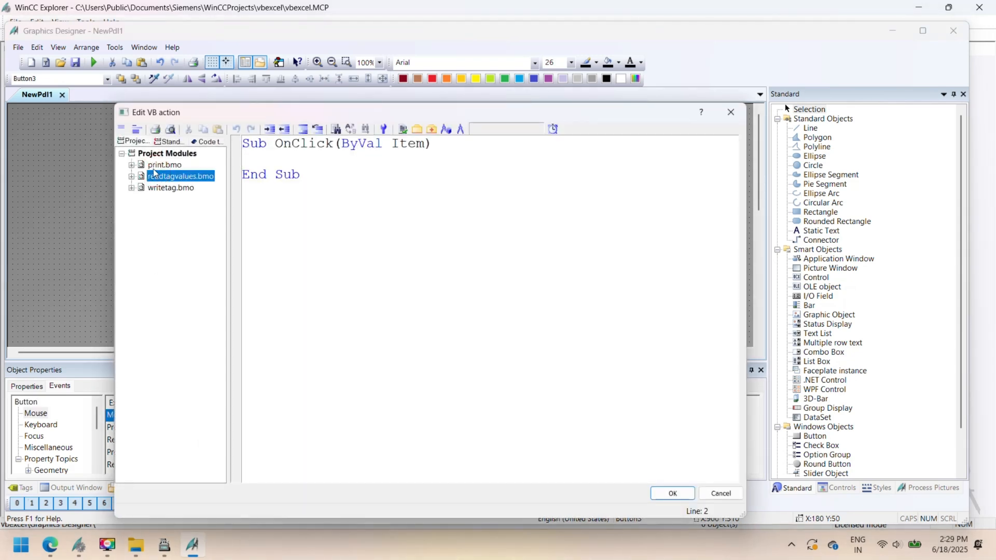
{"action": "left_click", "coordinate": [132, 165]}
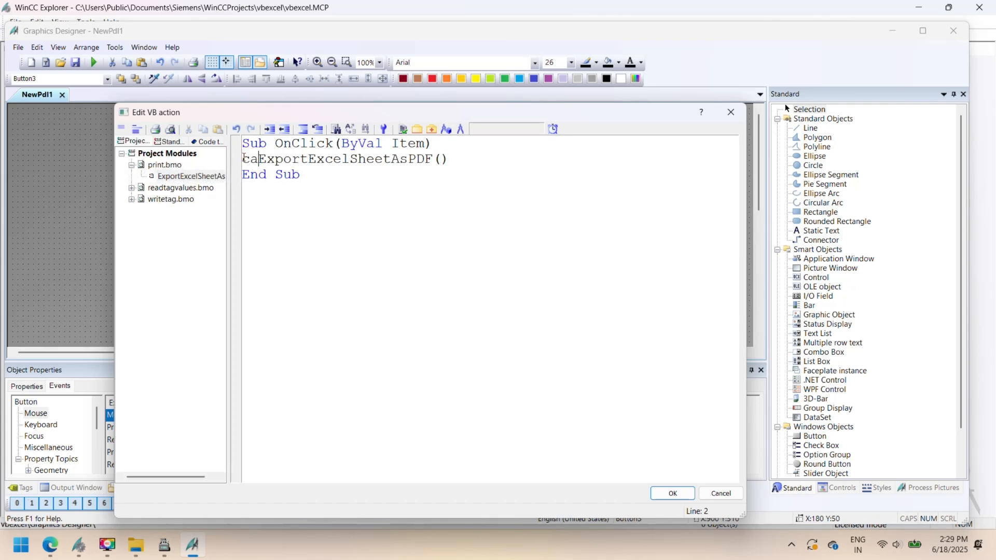
{"action": "left_click", "coordinate": [403, 128]}
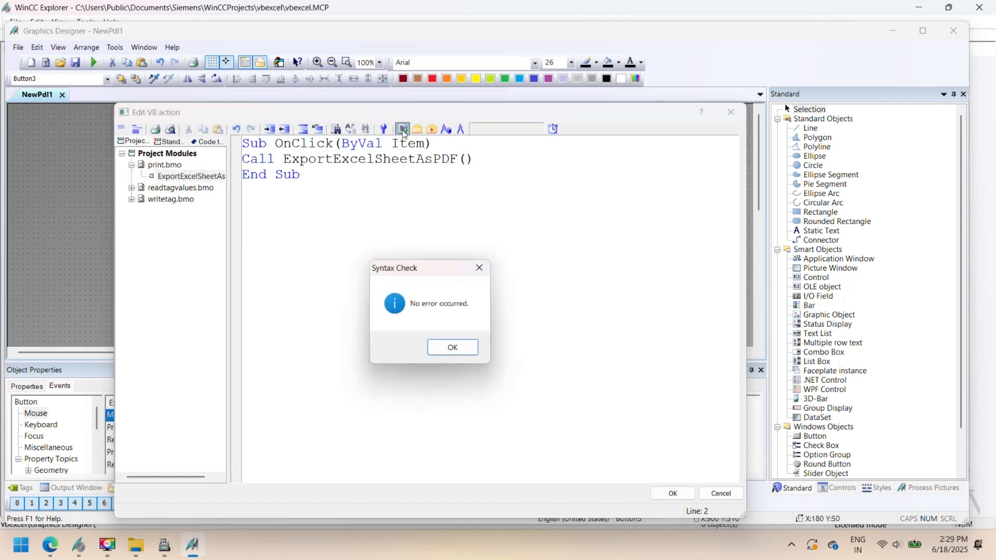
{"action": "left_click", "coordinate": [452, 346]}
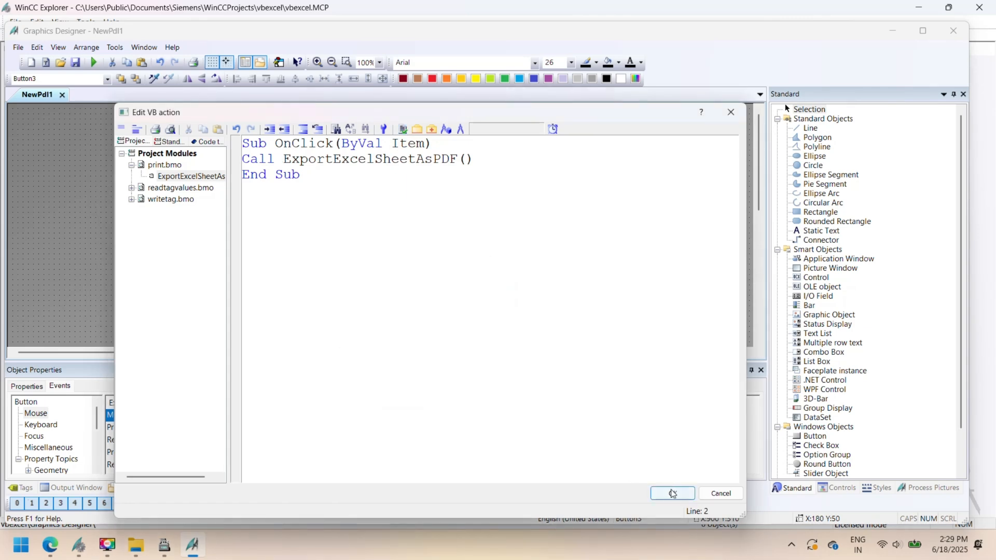
{"action": "left_click", "coordinate": [671, 494]}
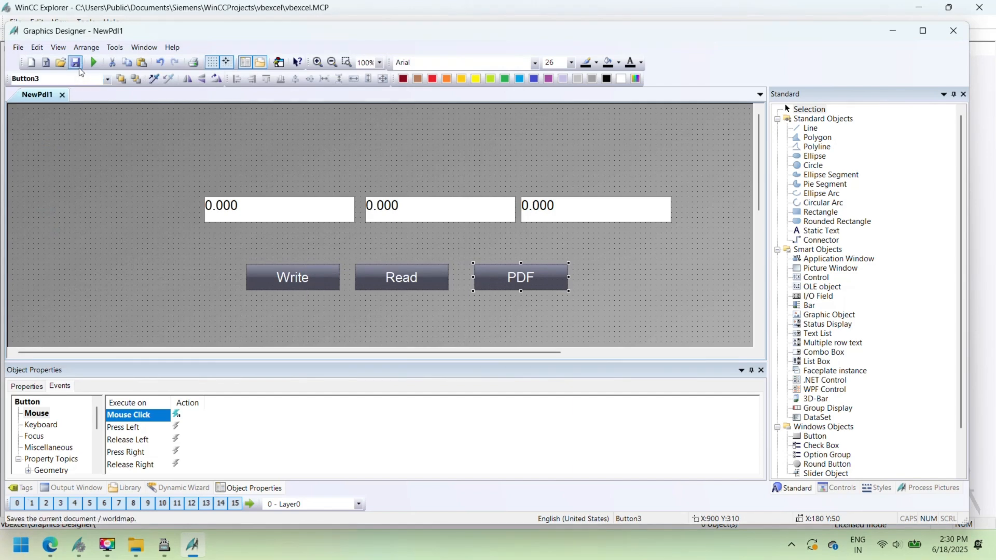
Save the picture as reportexcel.PDL in the GraCS folder.
{"action": "left_click", "coordinate": [75, 62]}
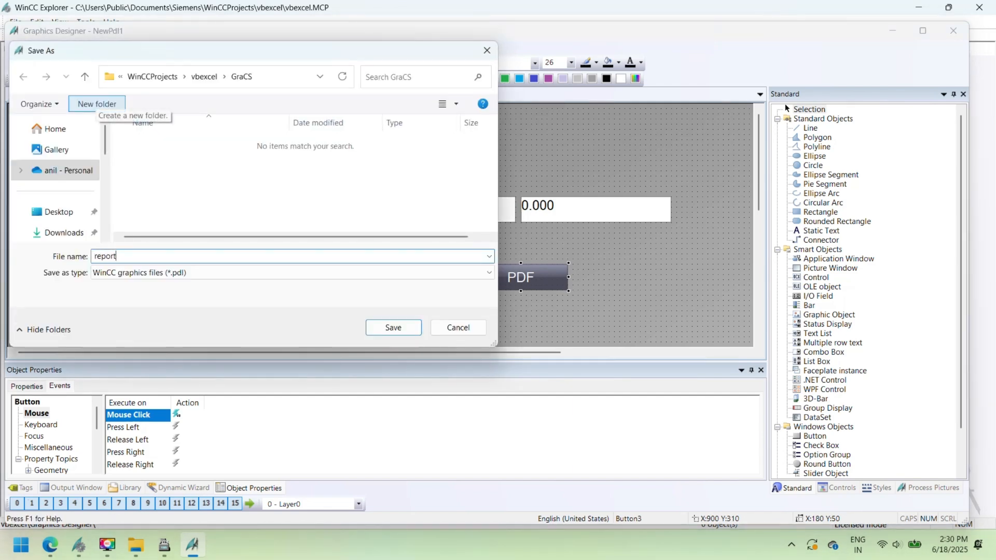
{"action": "type", "text": "excel"}
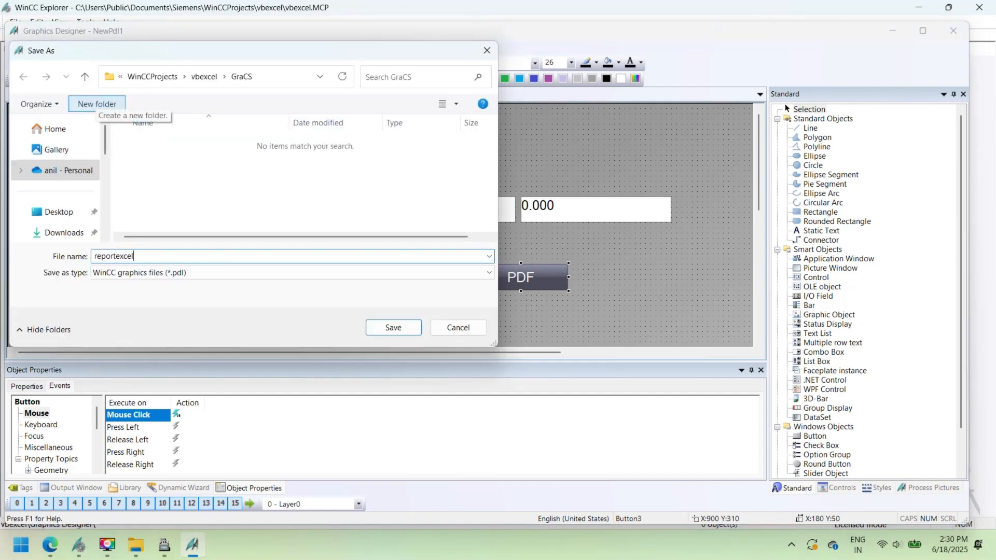
{"action": "left_click", "coordinate": [392, 327]}
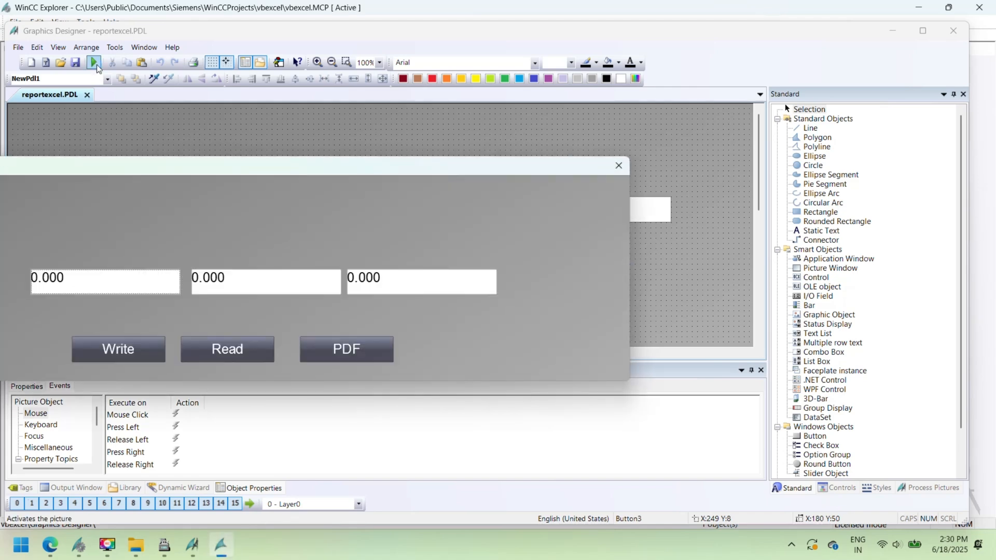
Enter 5.660 into the first tag field on the runtime screen.
{"action": "left_click", "coordinate": [94, 62]}
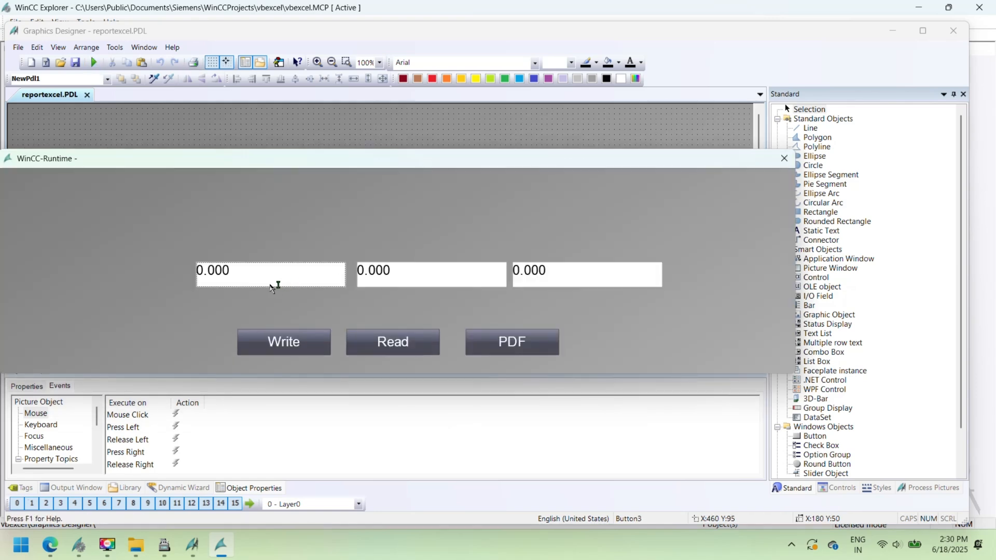
{"action": "type", "text": "5.660"}
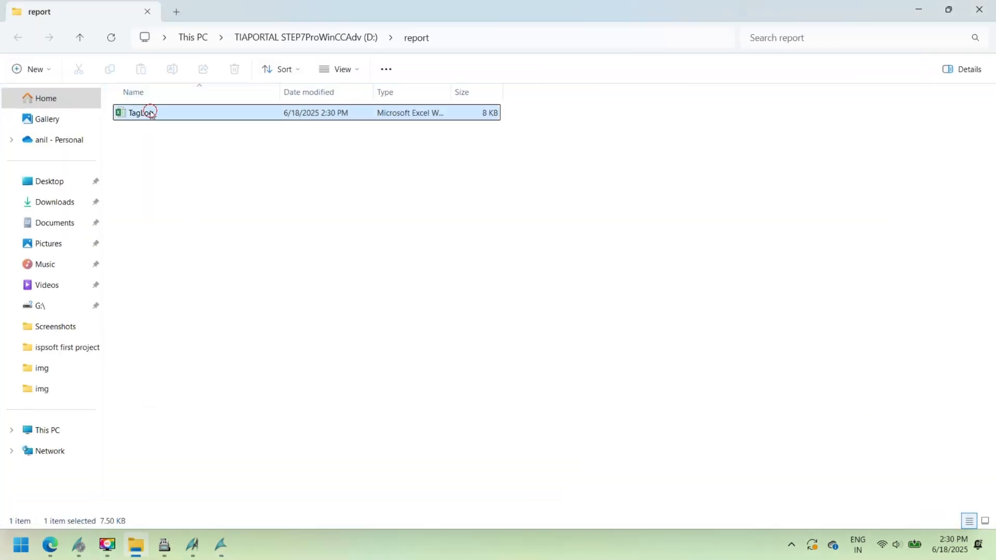
{"action": "double_click", "coordinate": [140, 112]}
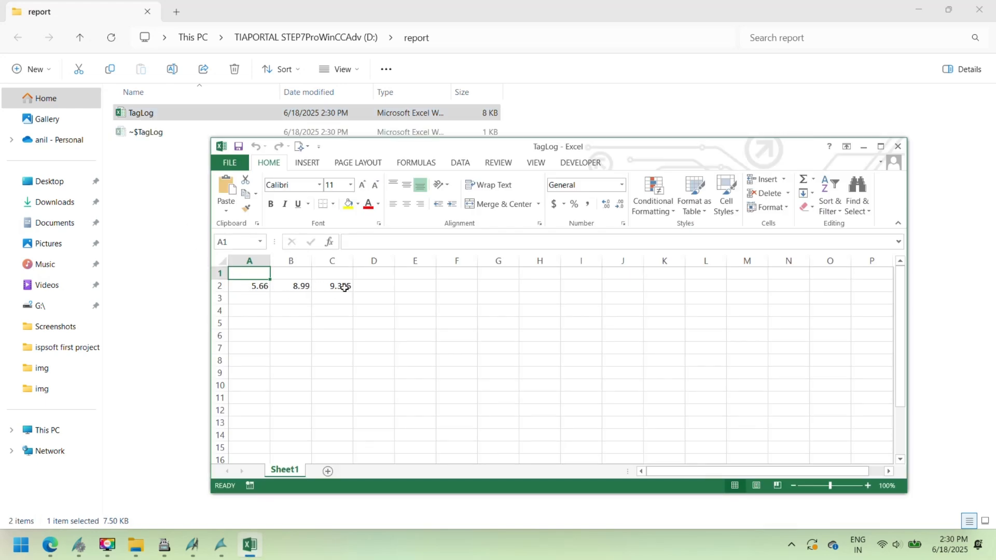
{"action": "left_click", "coordinate": [898, 147]}
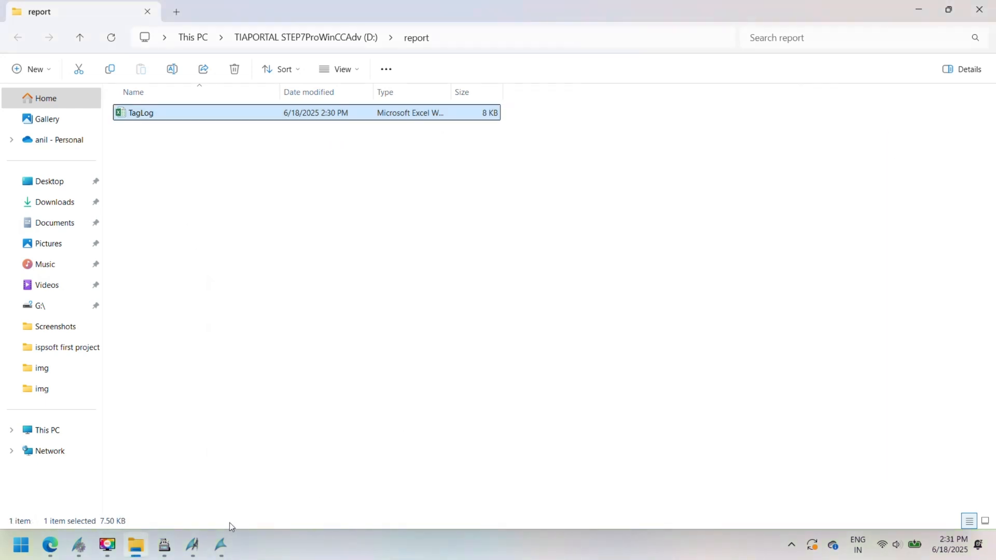
{"action": "left_click", "coordinate": [221, 545]}
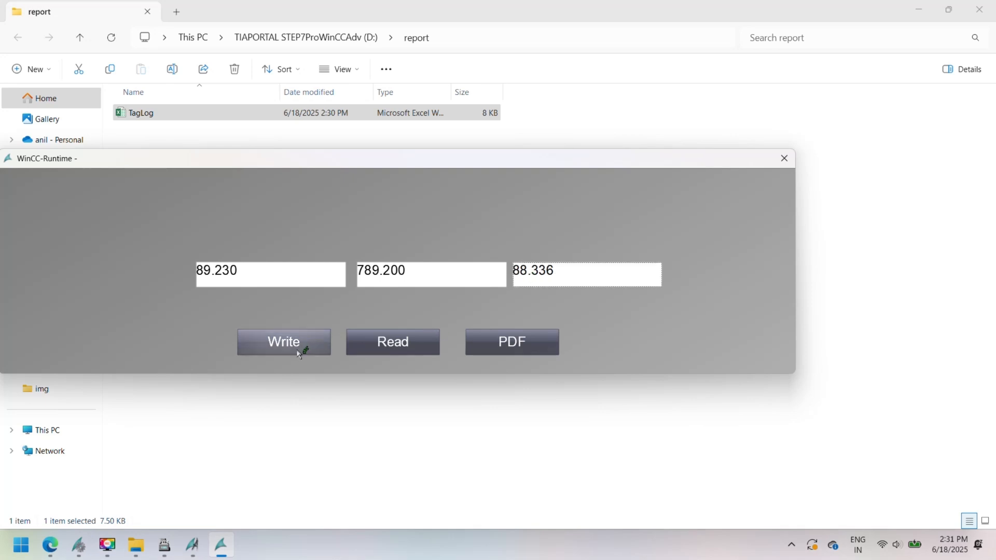
Log the tag values to TagLog.xlsx with Write and check the new row in Excel.
{"action": "left_click", "coordinate": [284, 341]}
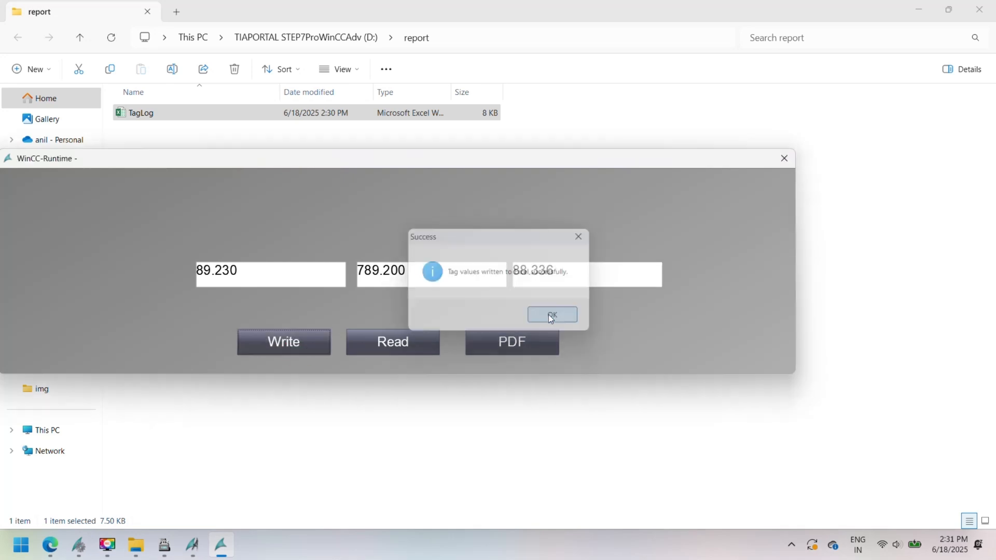
{"action": "double_click", "coordinate": [141, 112]}
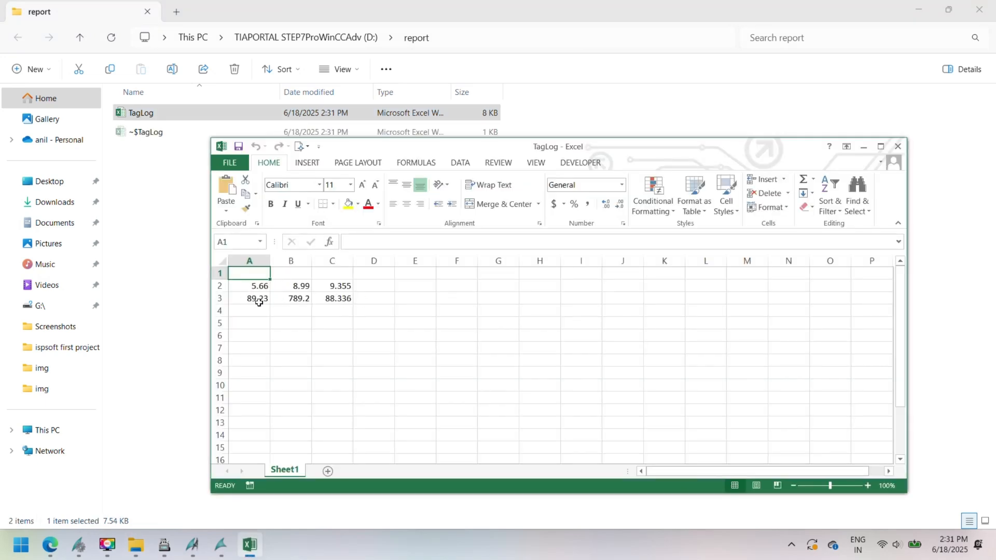
{"action": "left_click", "coordinate": [881, 146]}
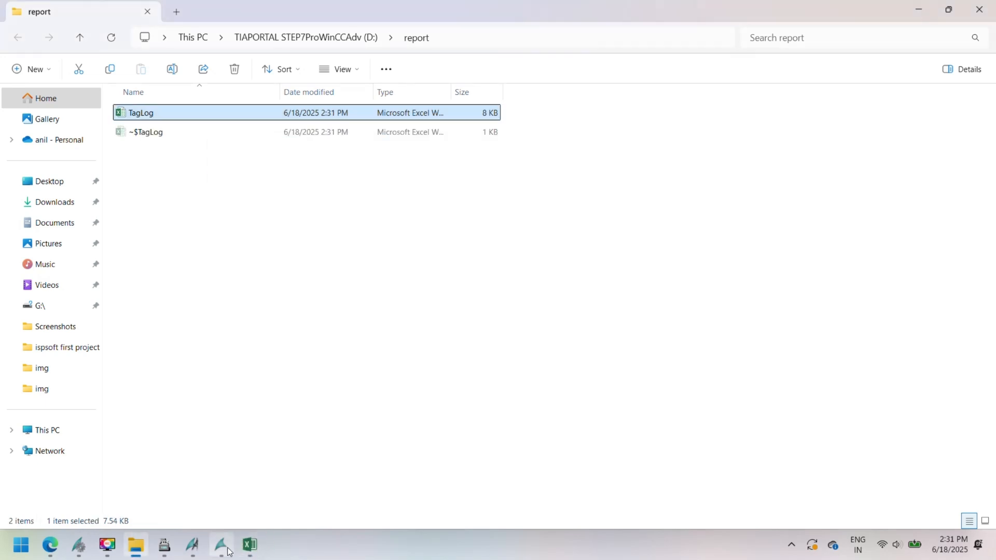
{"action": "left_click", "coordinate": [221, 545]}
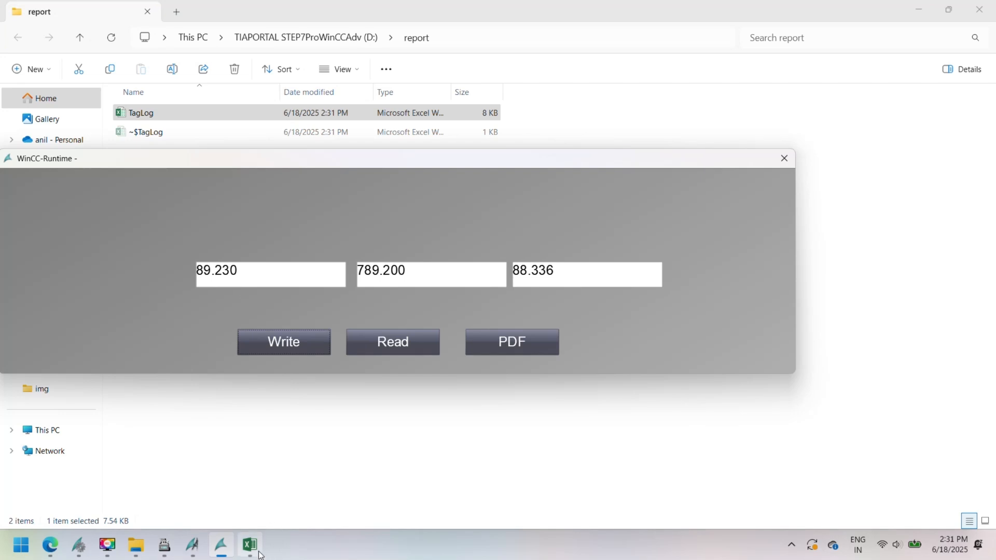
Edit TagLog row 3 in Excel to 9.23, 88.23 and 5.6 and move the workbook beside the runtime screen.
{"action": "left_click", "coordinate": [248, 544]}
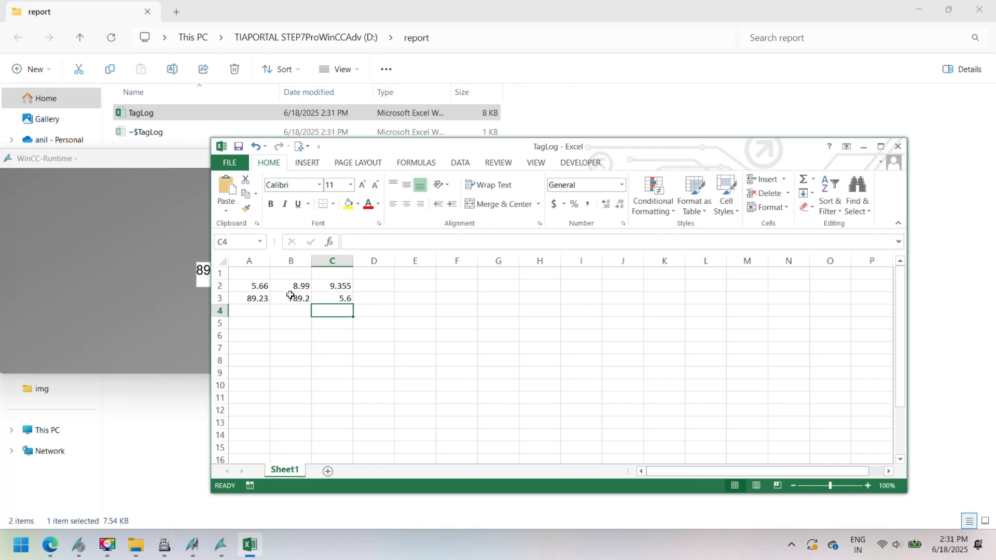
{"action": "type", "text": "9"}
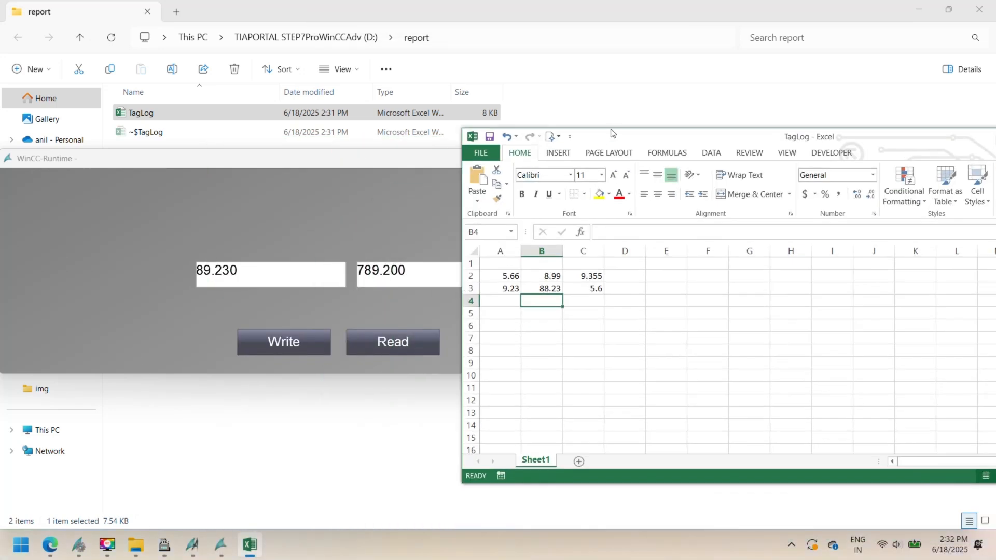
{"action": "left_click", "coordinate": [392, 342]}
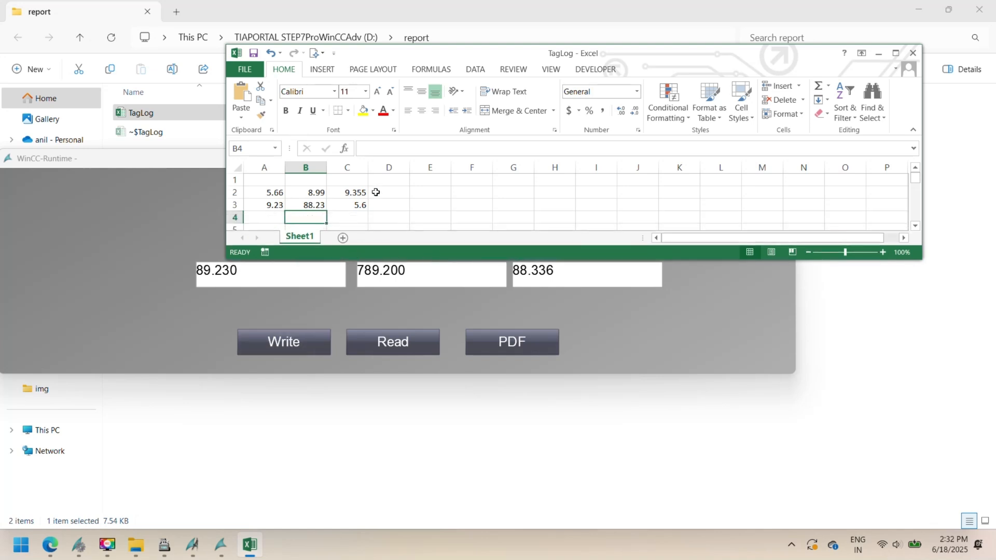
Read tag values back from TagLog, then edit row 2 in Excel to 88, 1 and 9.55.
{"action": "left_click", "coordinate": [392, 342]}
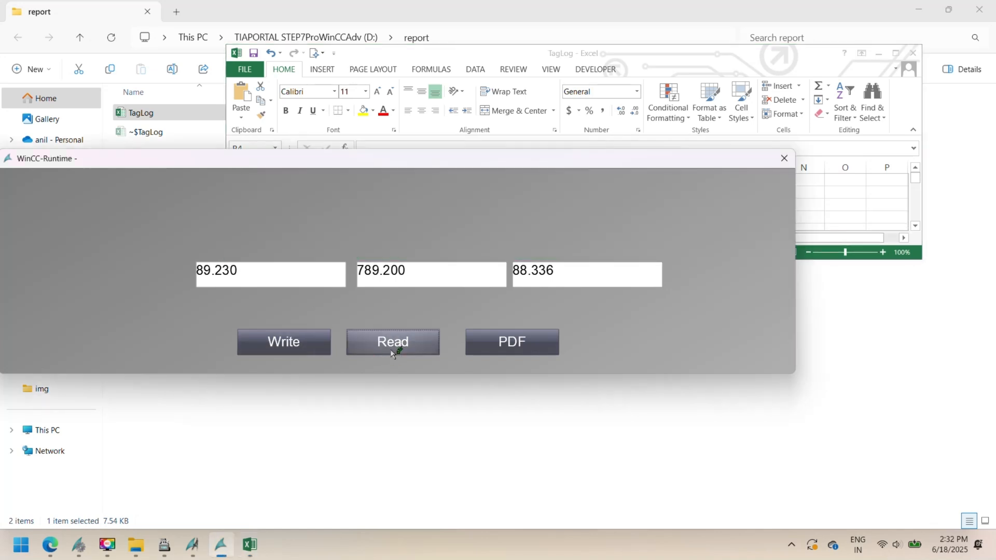
{"action": "left_click", "coordinate": [393, 341]}
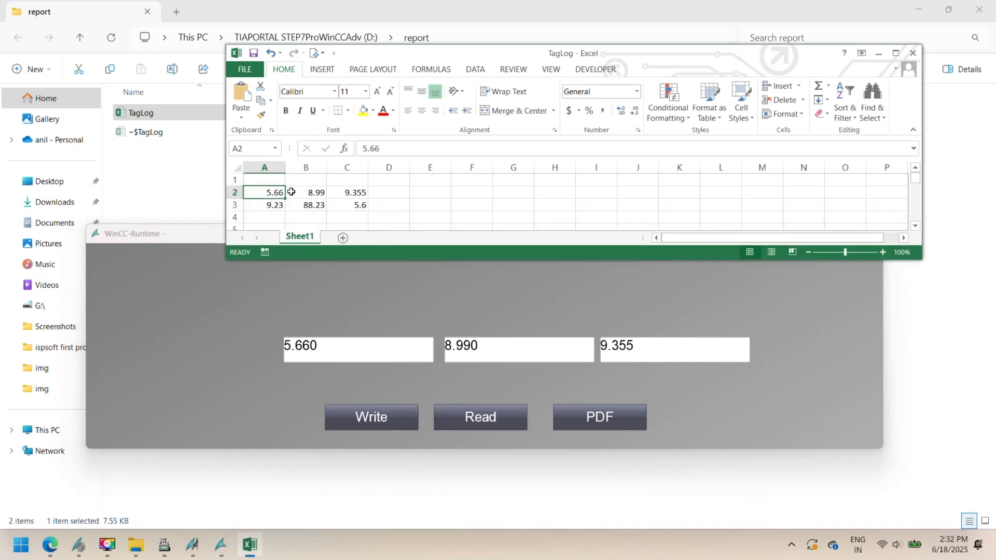
{"action": "left_click", "coordinate": [347, 192]}
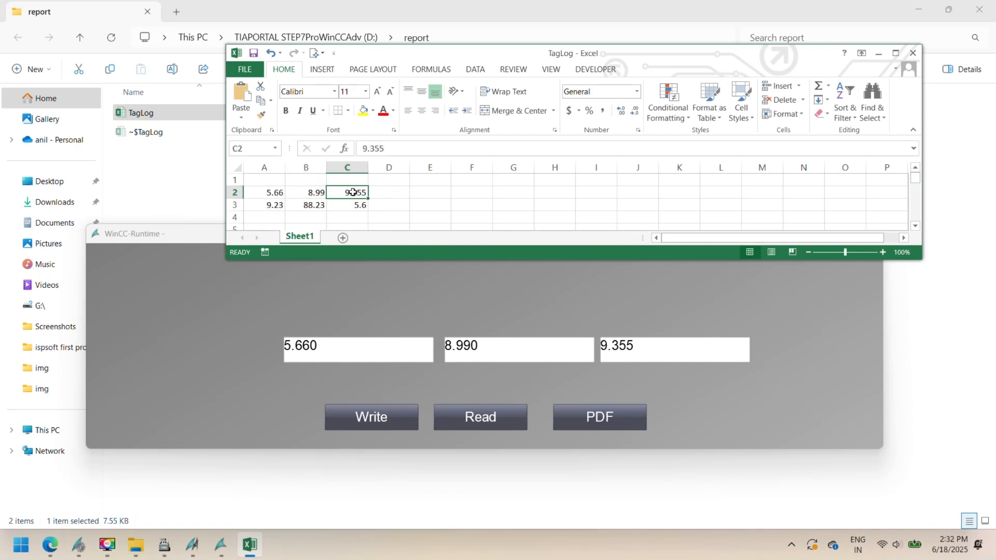
{"action": "type", "text": "9."}
{"action": "left_click", "coordinate": [263, 192]}
{"action": "type", "text": "88"}
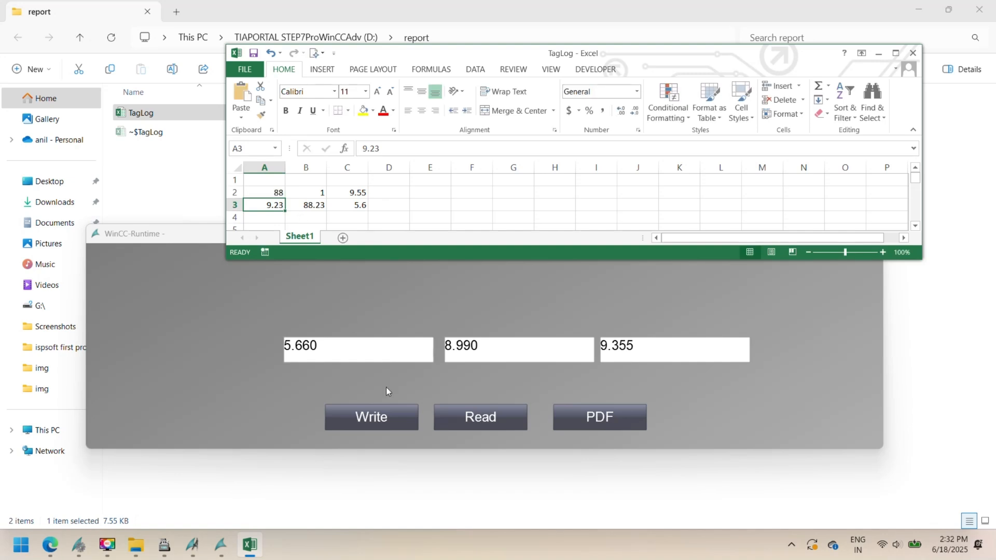
Read again so the runtime fields show 88.000, 1.000 and 9.550, acknowledging the success message.
{"action": "left_click", "coordinate": [481, 418]}
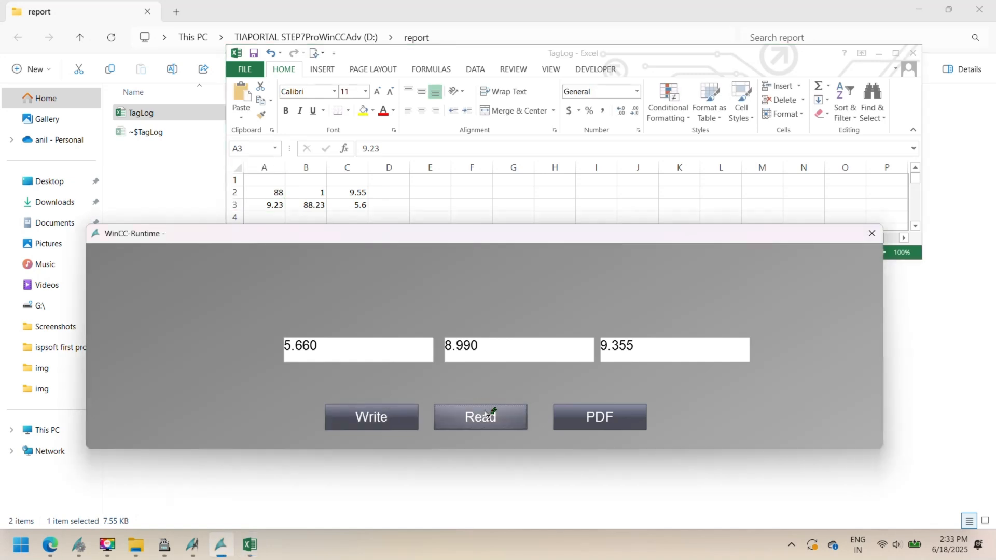
{"action": "left_click", "coordinate": [479, 417]}
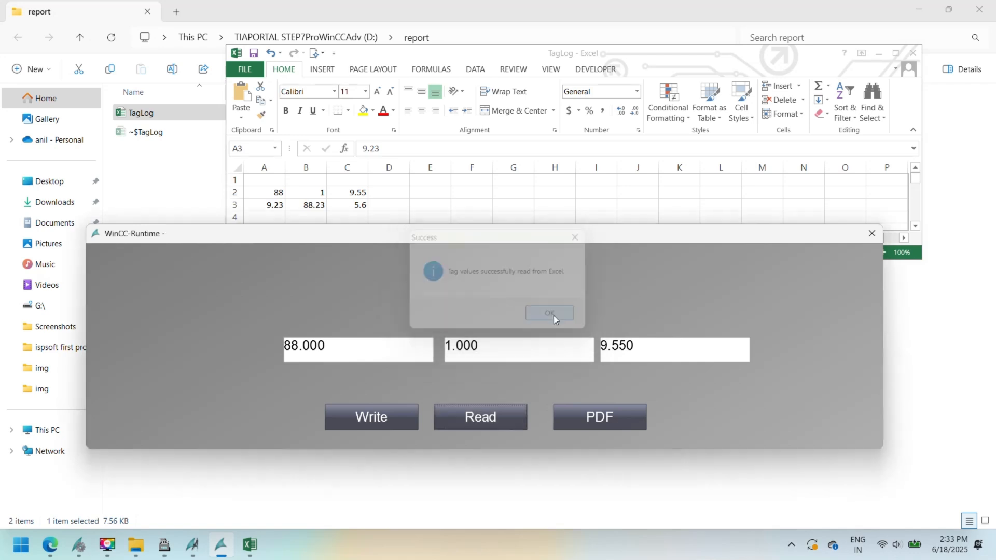
{"action": "left_click", "coordinate": [371, 417]}
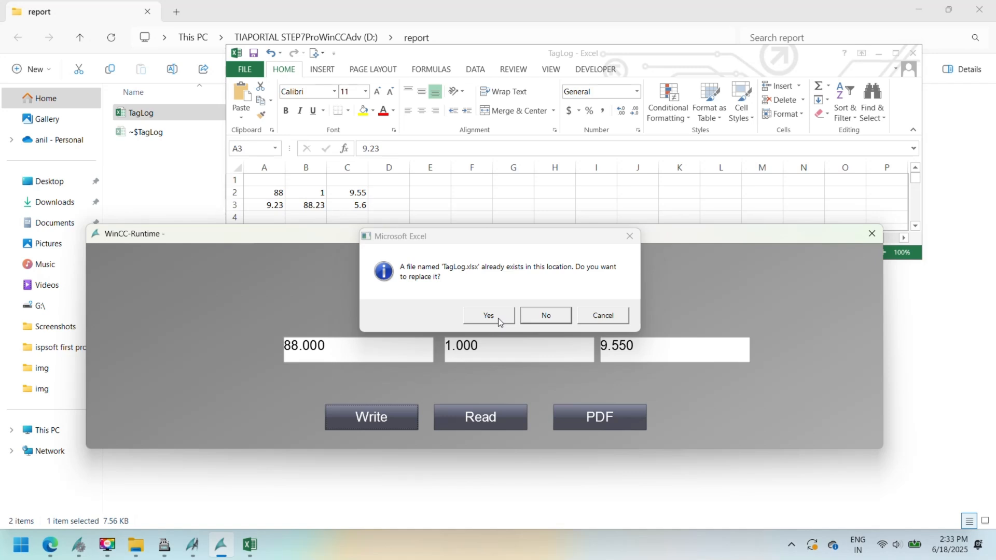
Replace TagLog.xlsx and try the PDF export, which fails to open the Excel file.
{"action": "left_click", "coordinate": [487, 315]}
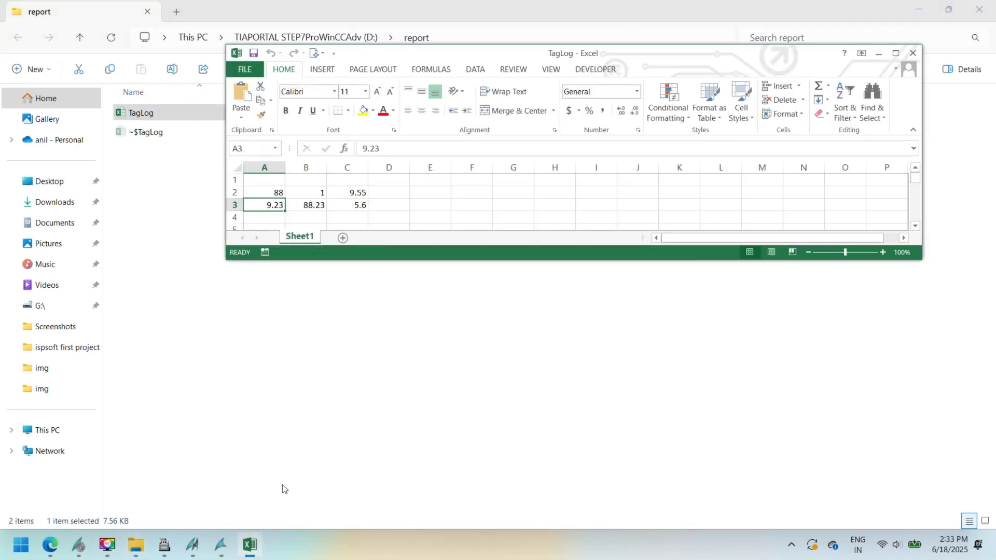
{"action": "left_click", "coordinate": [598, 417]}
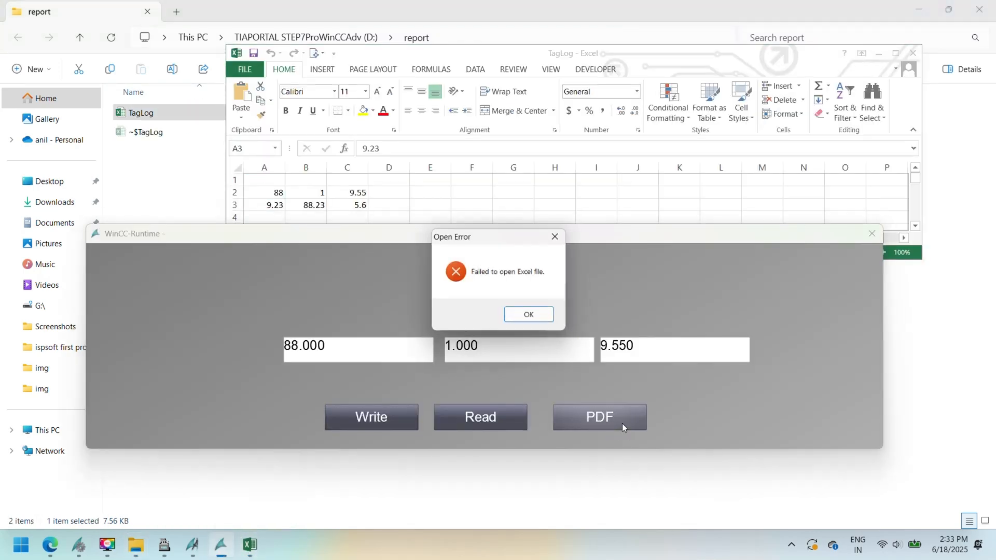
{"action": "left_click", "coordinate": [528, 314]}
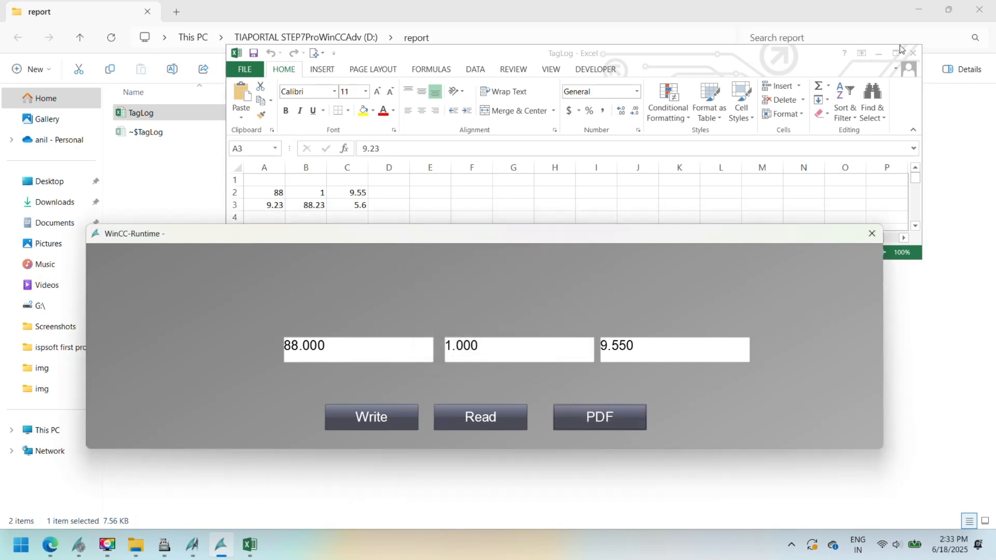
Close TagLog in Excel, retry PDF with the same open error, then reactivate the runtime.
{"action": "left_click", "coordinate": [911, 53]}
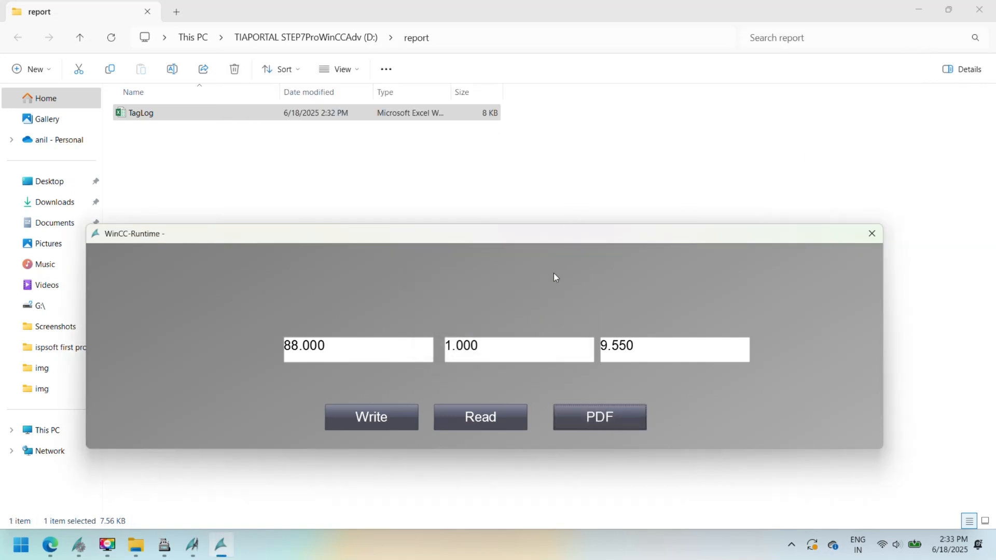
{"action": "left_click", "coordinate": [598, 417]}
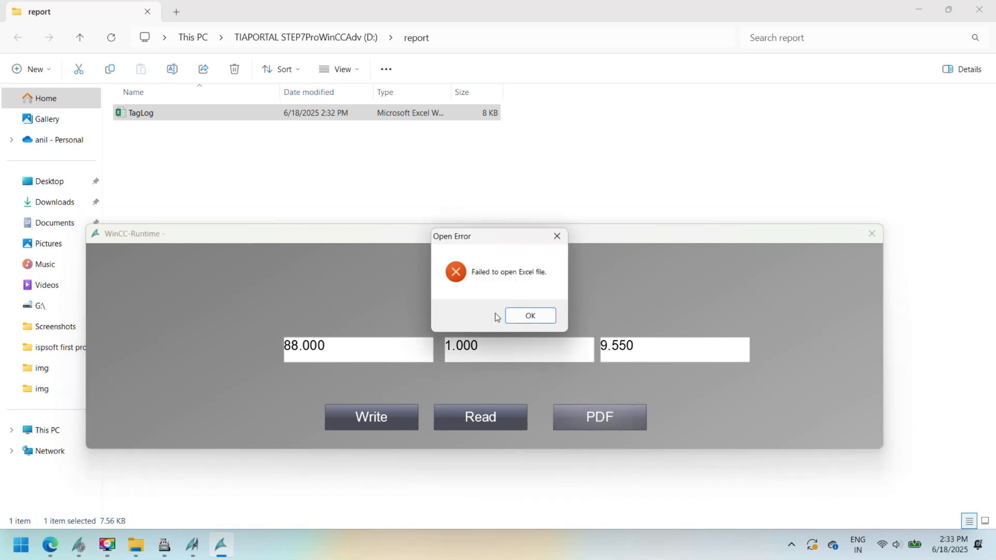
{"action": "left_click", "coordinate": [530, 315]}
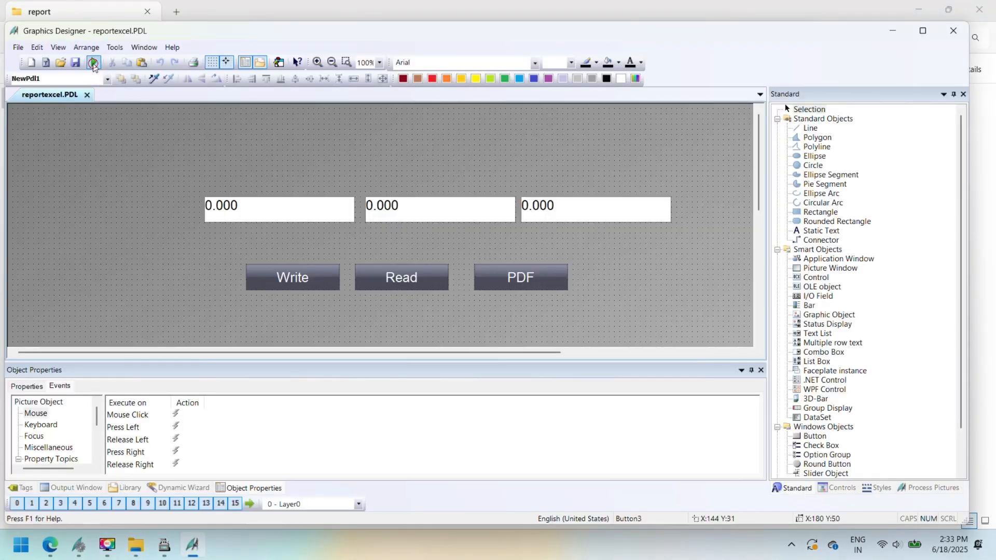
{"action": "left_click", "coordinate": [92, 62]}
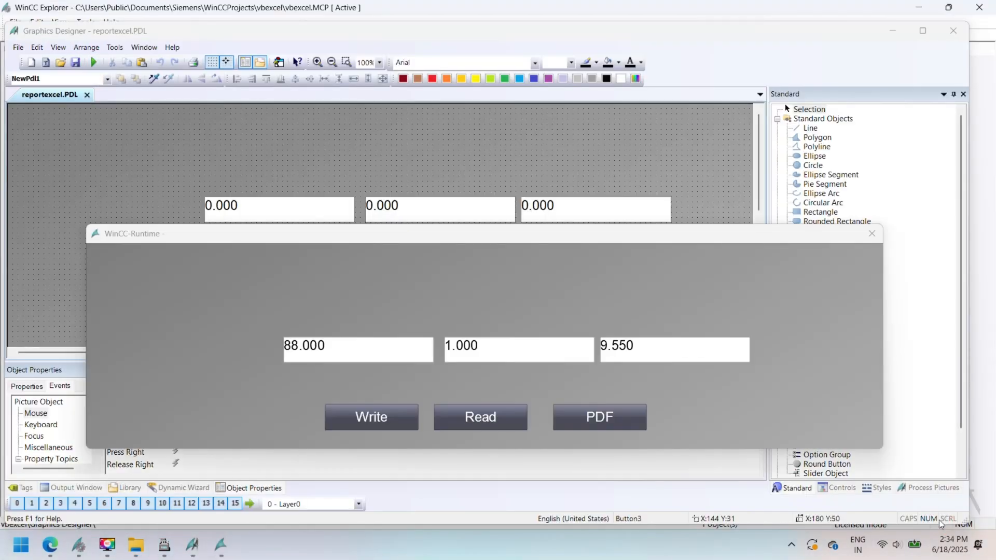